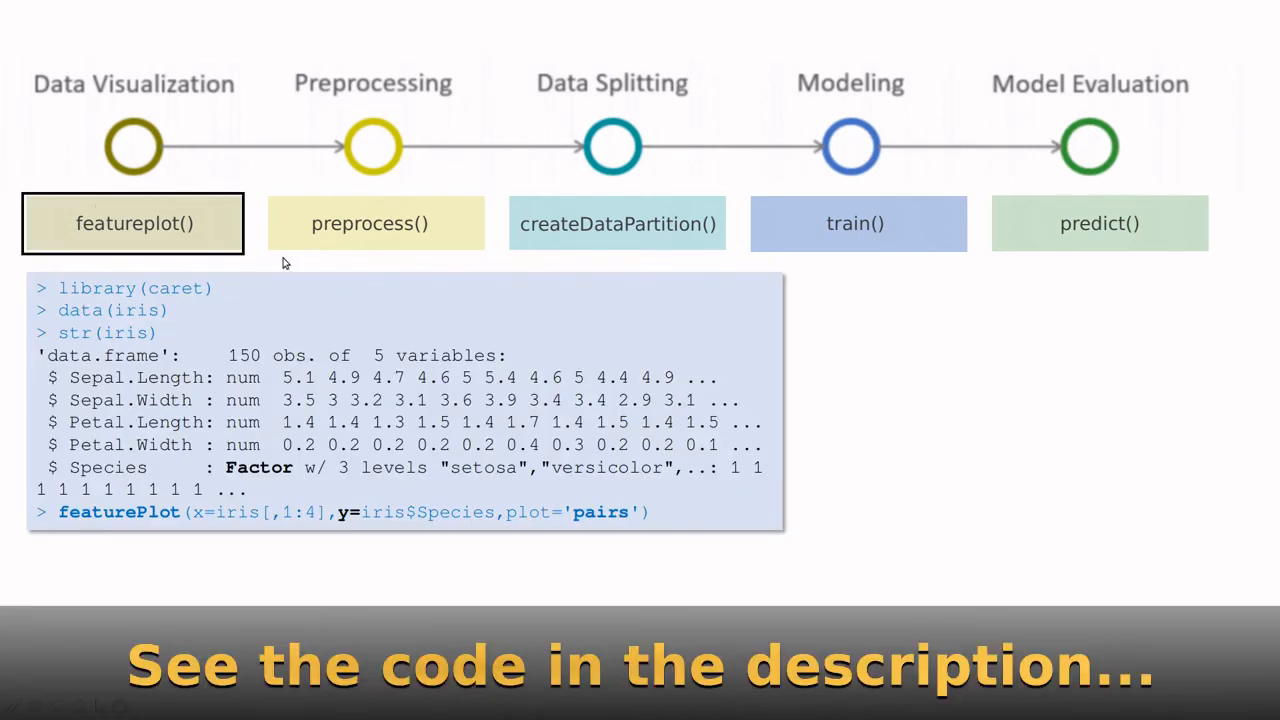
mouse_move(360, 480)
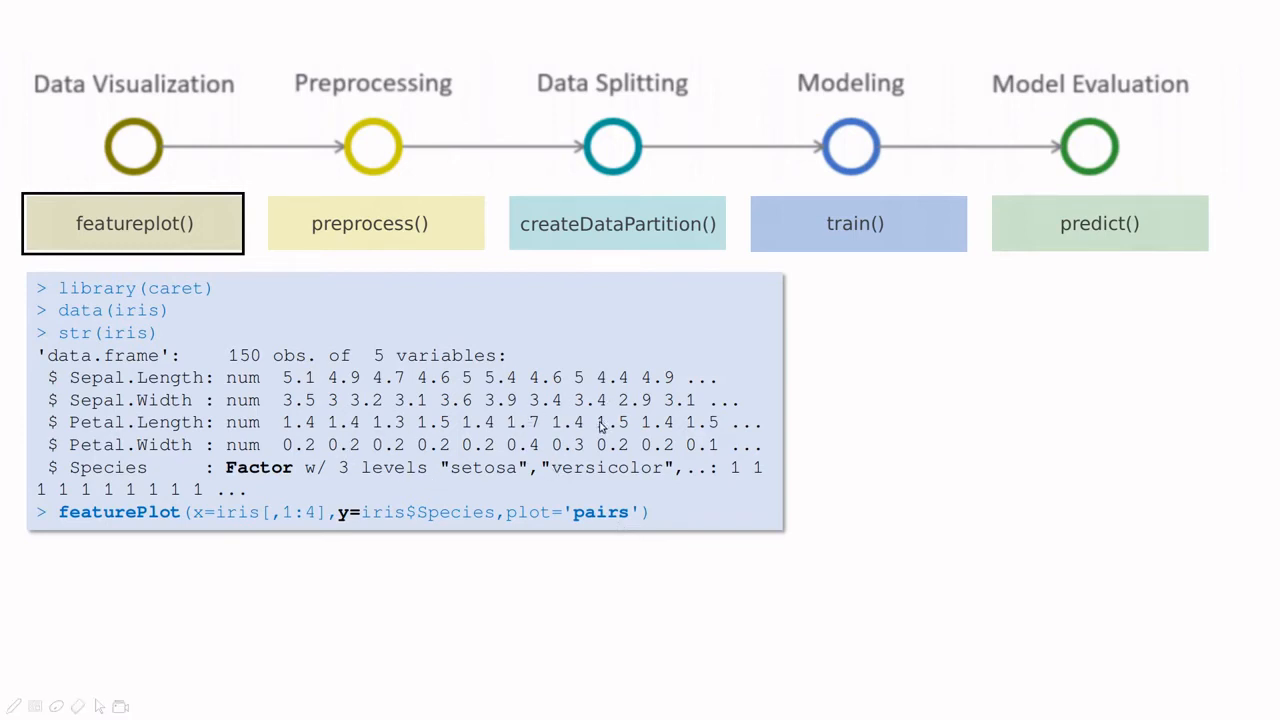
mouse_move(244, 378)
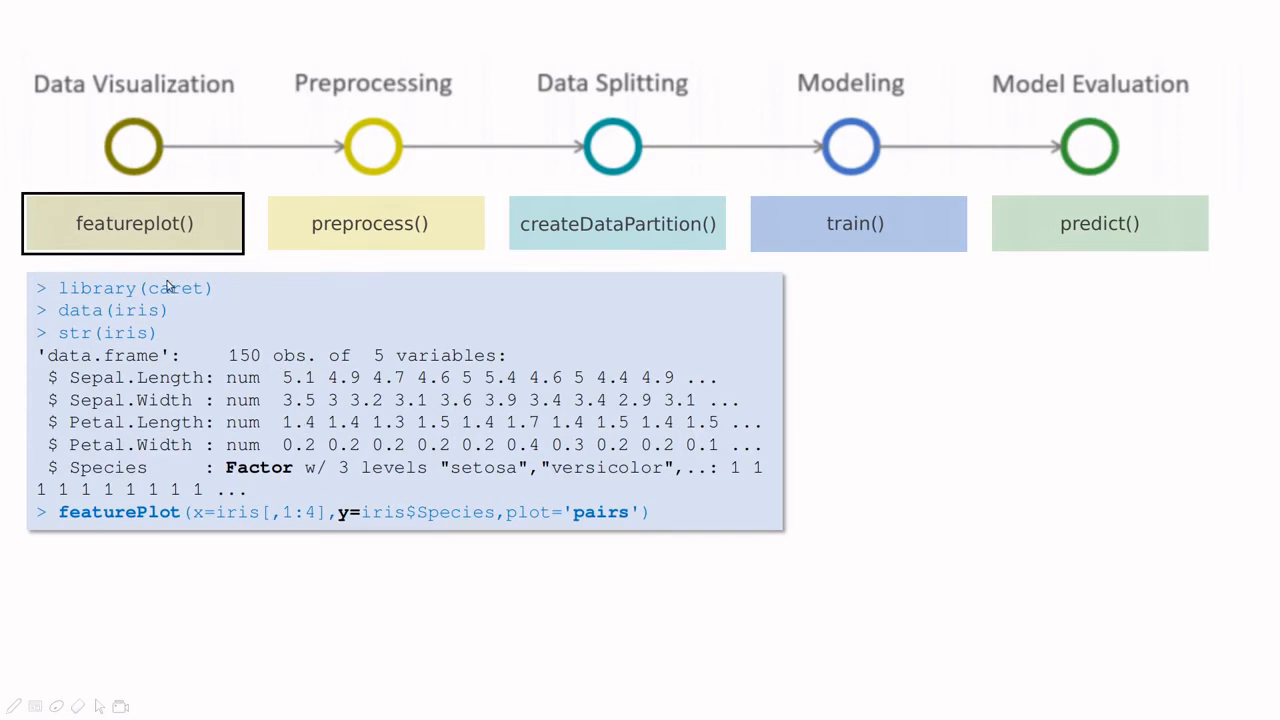
mouse_move(252, 372)
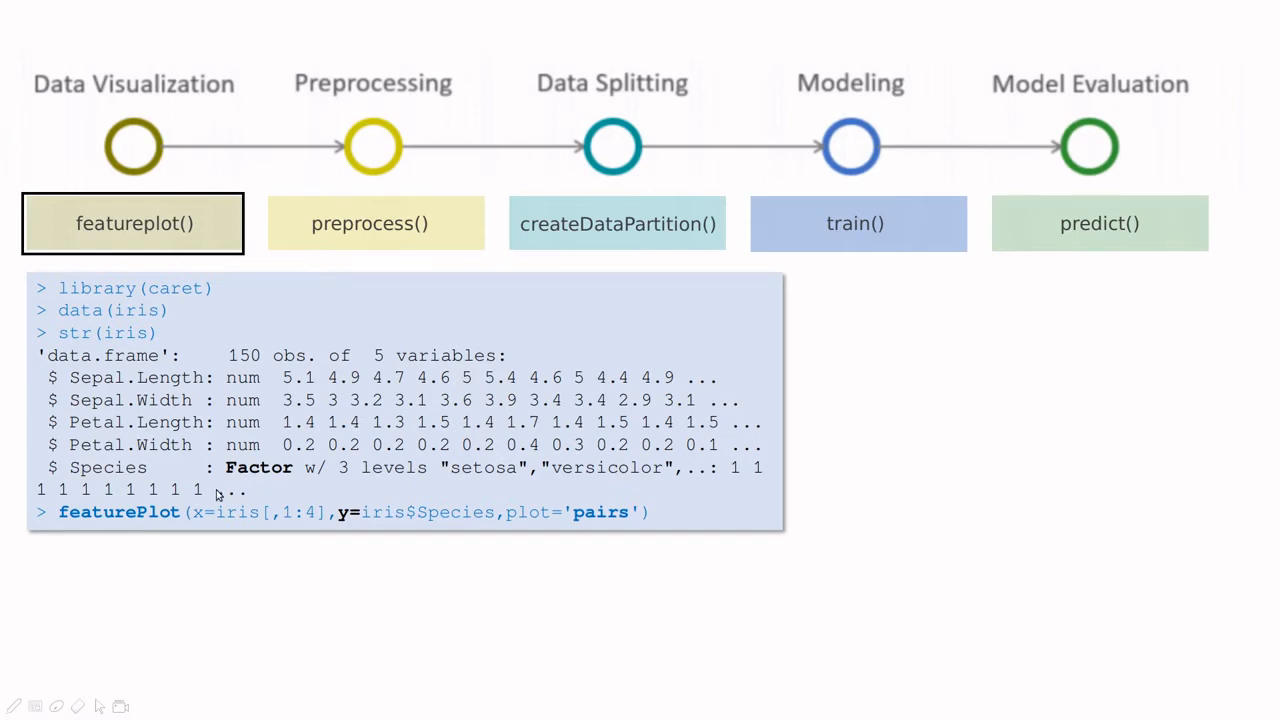
mouse_move(332, 524)
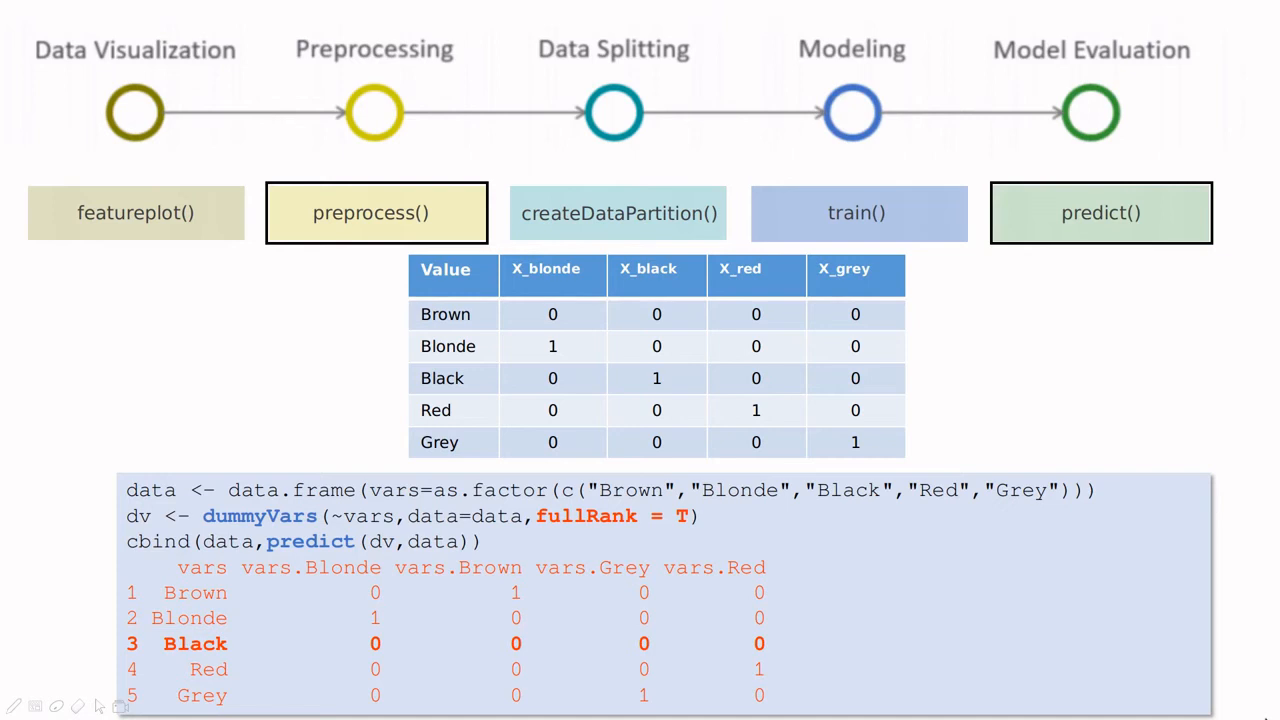
mouse_move(454, 296)
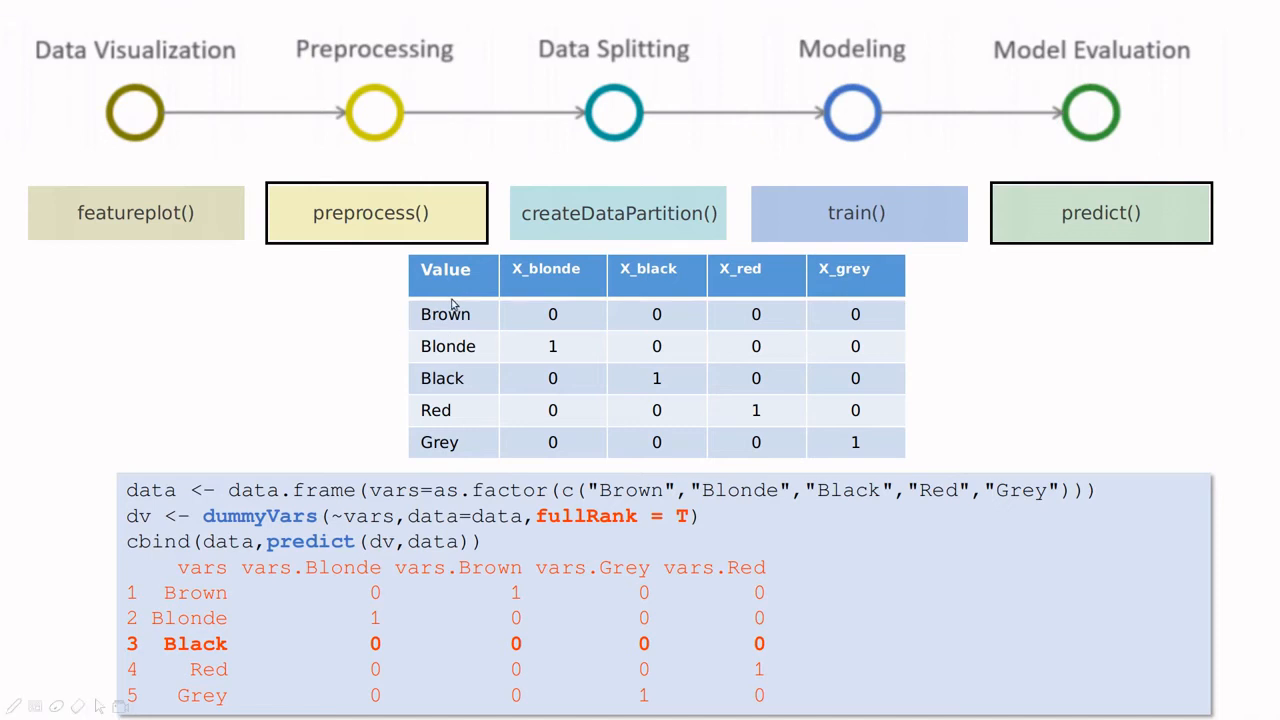
mouse_move(776, 240)
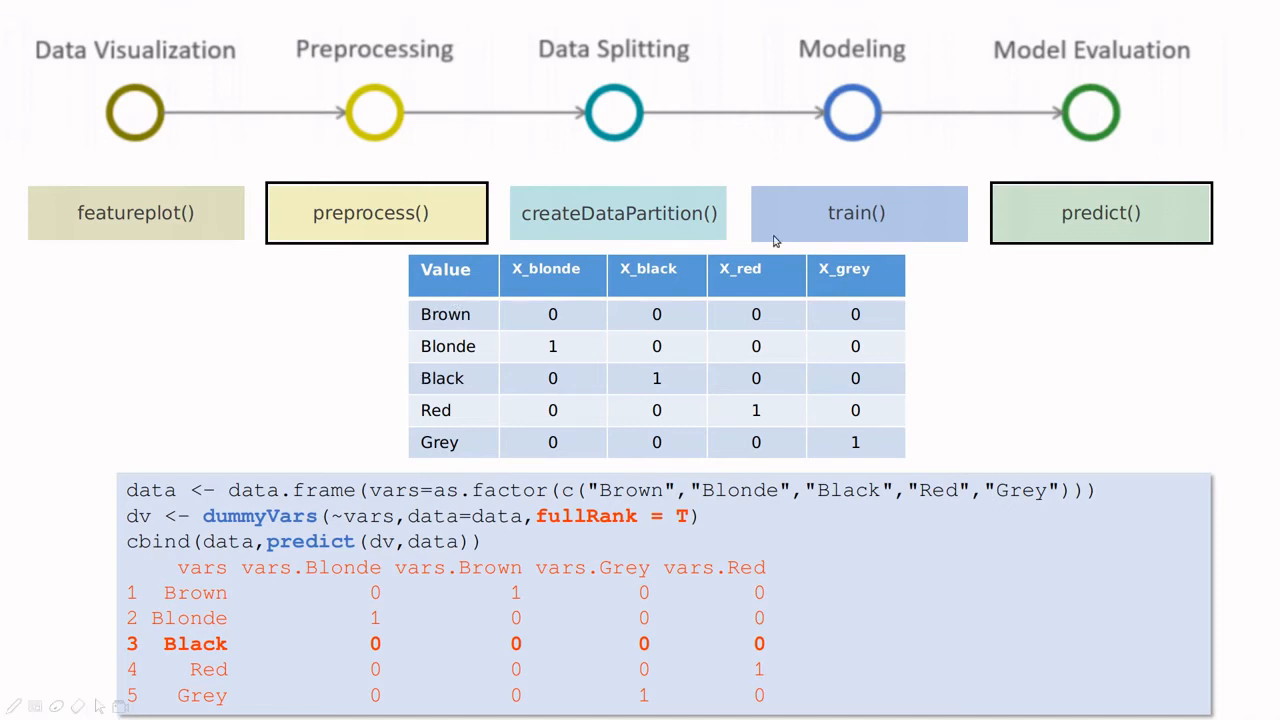
mouse_move(660, 272)
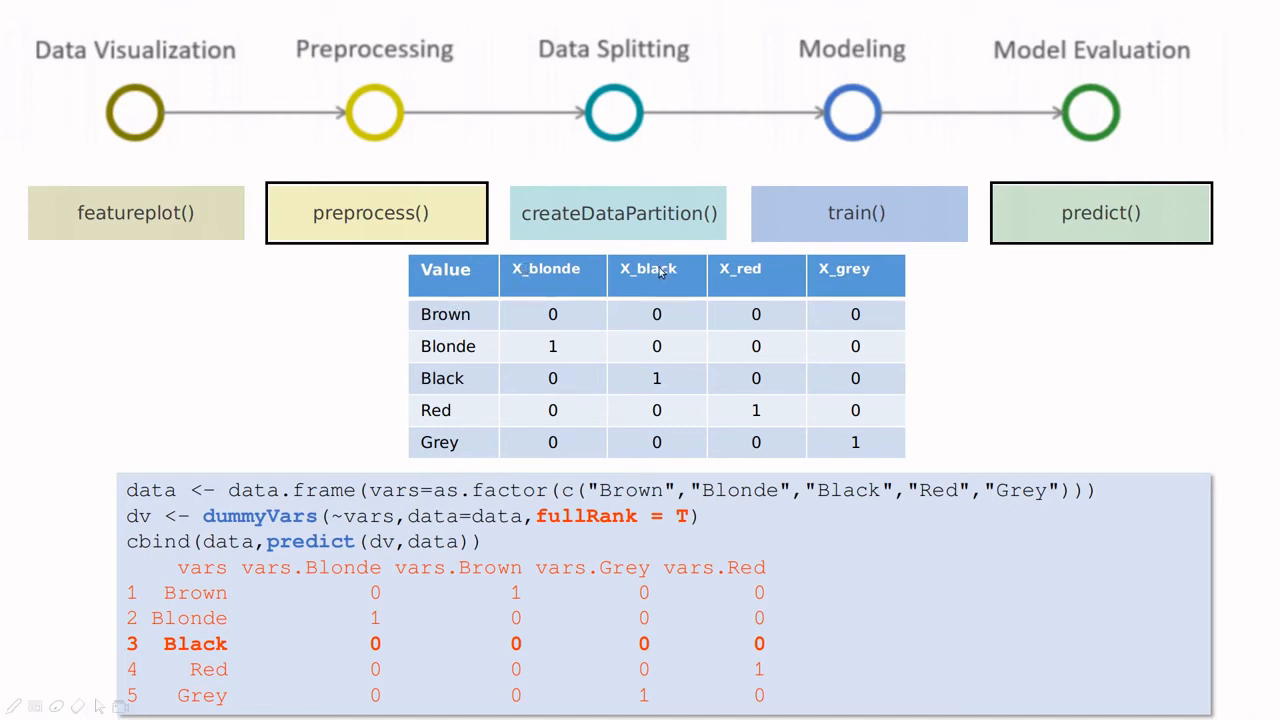
mouse_move(20, 486)
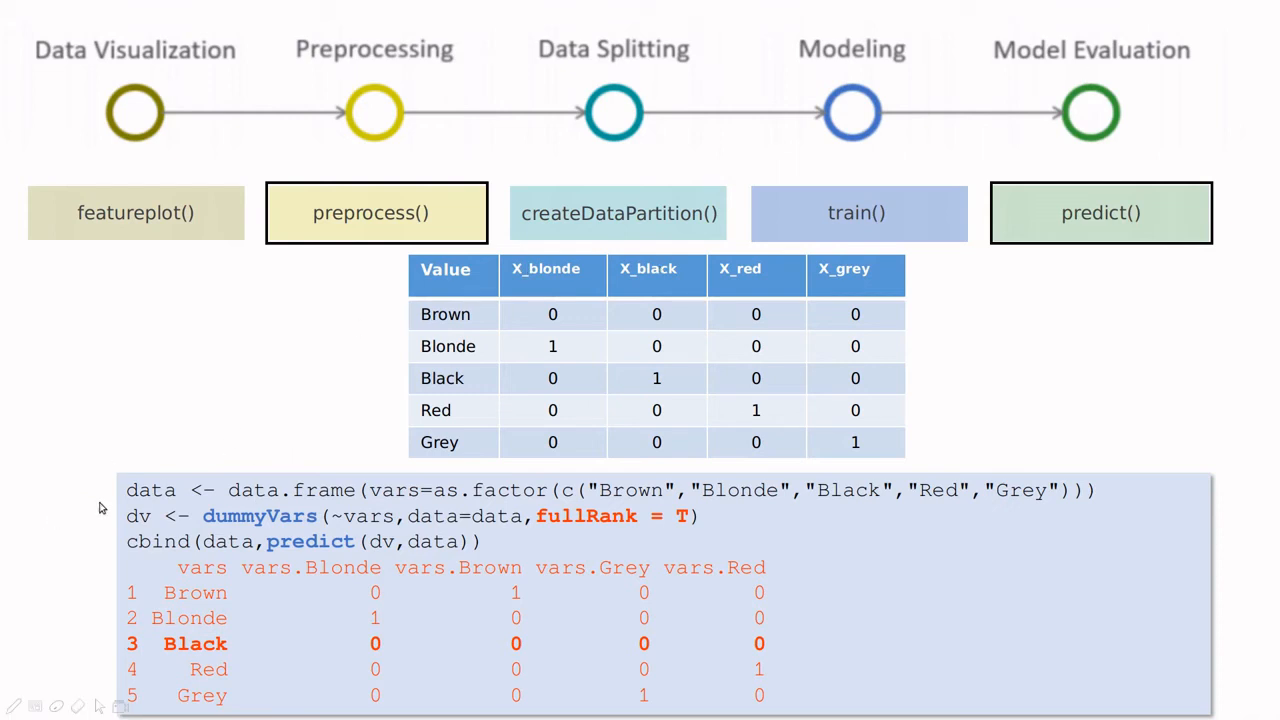
mouse_move(304, 506)
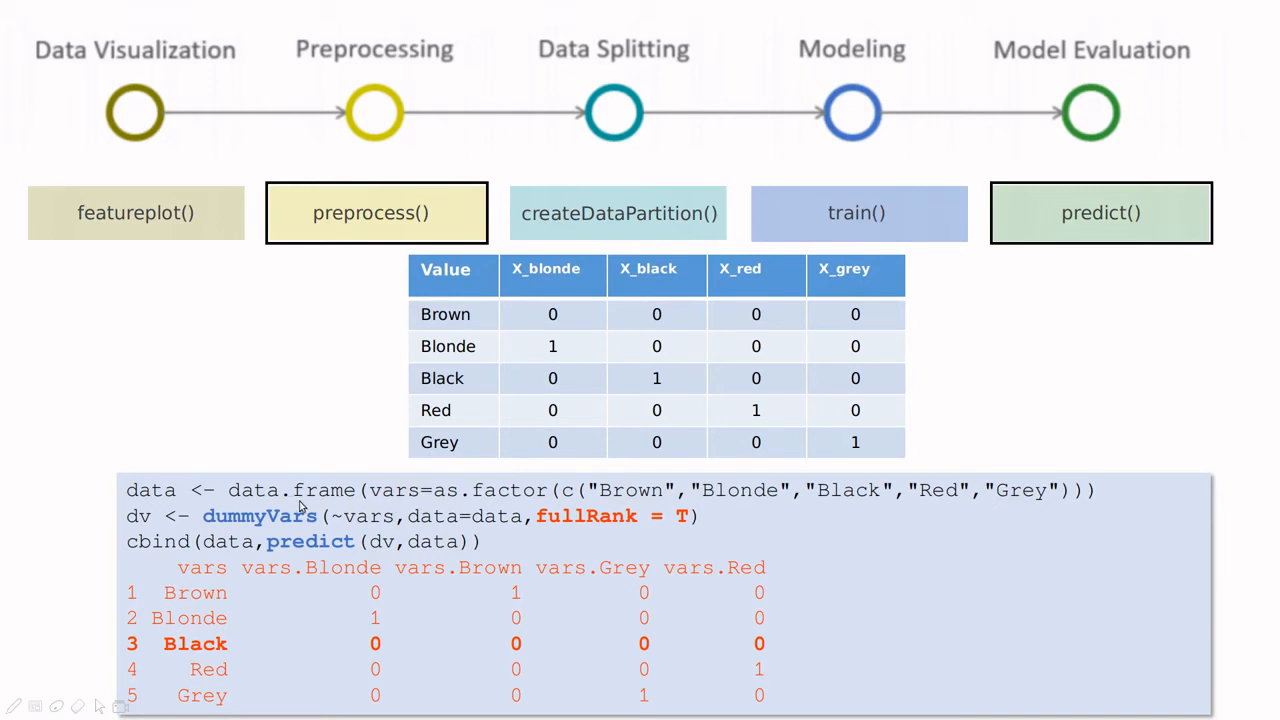
mouse_move(404, 496)
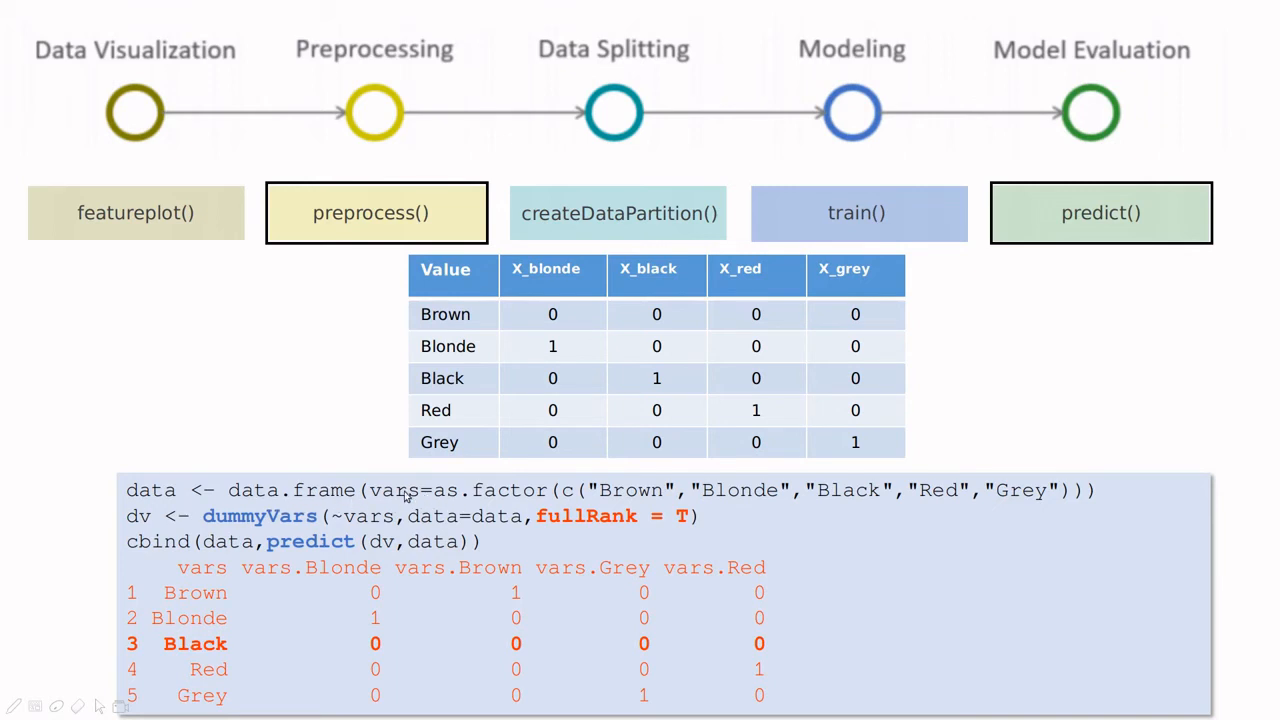
mouse_move(452, 504)
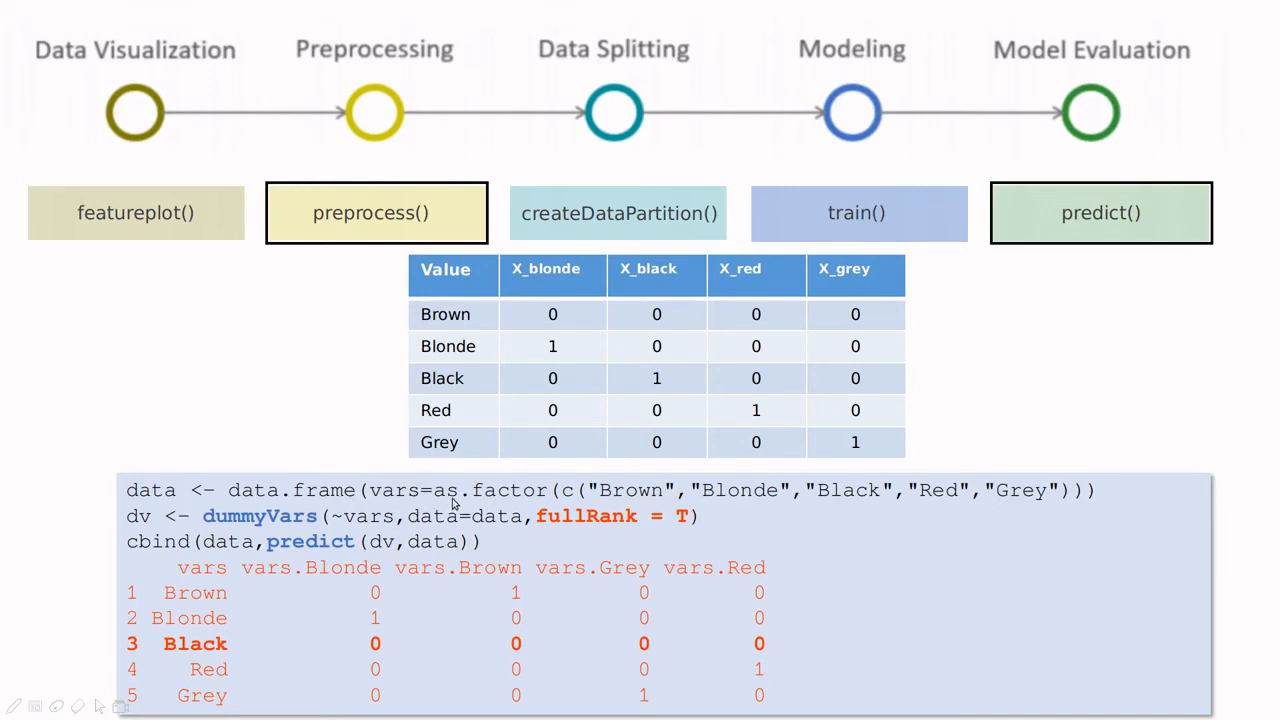
mouse_move(350, 572)
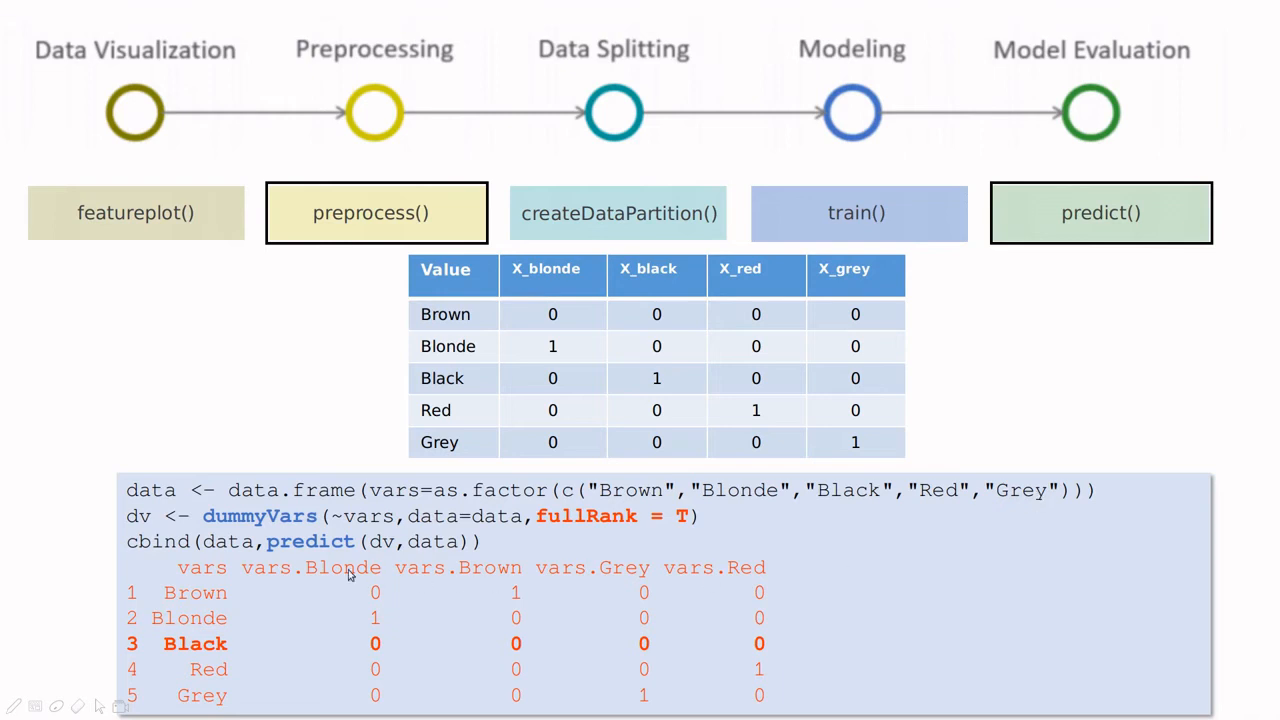
mouse_move(404, 532)
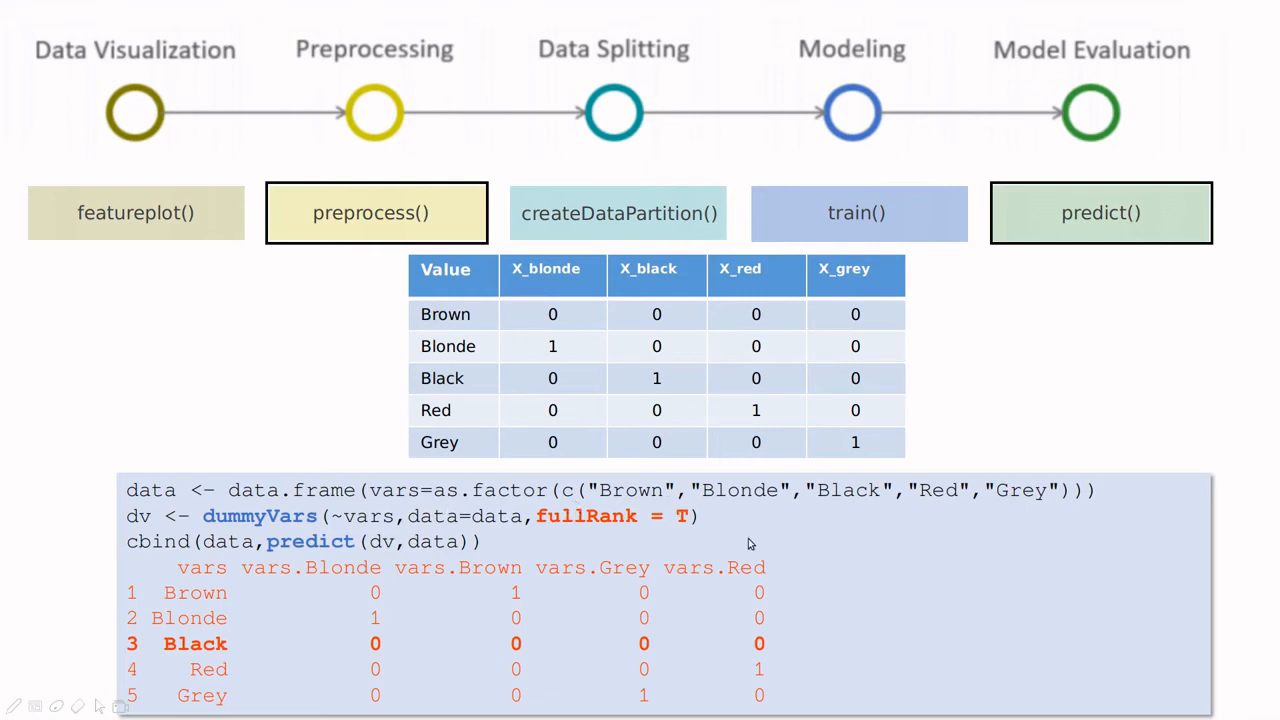
mouse_move(552, 516)
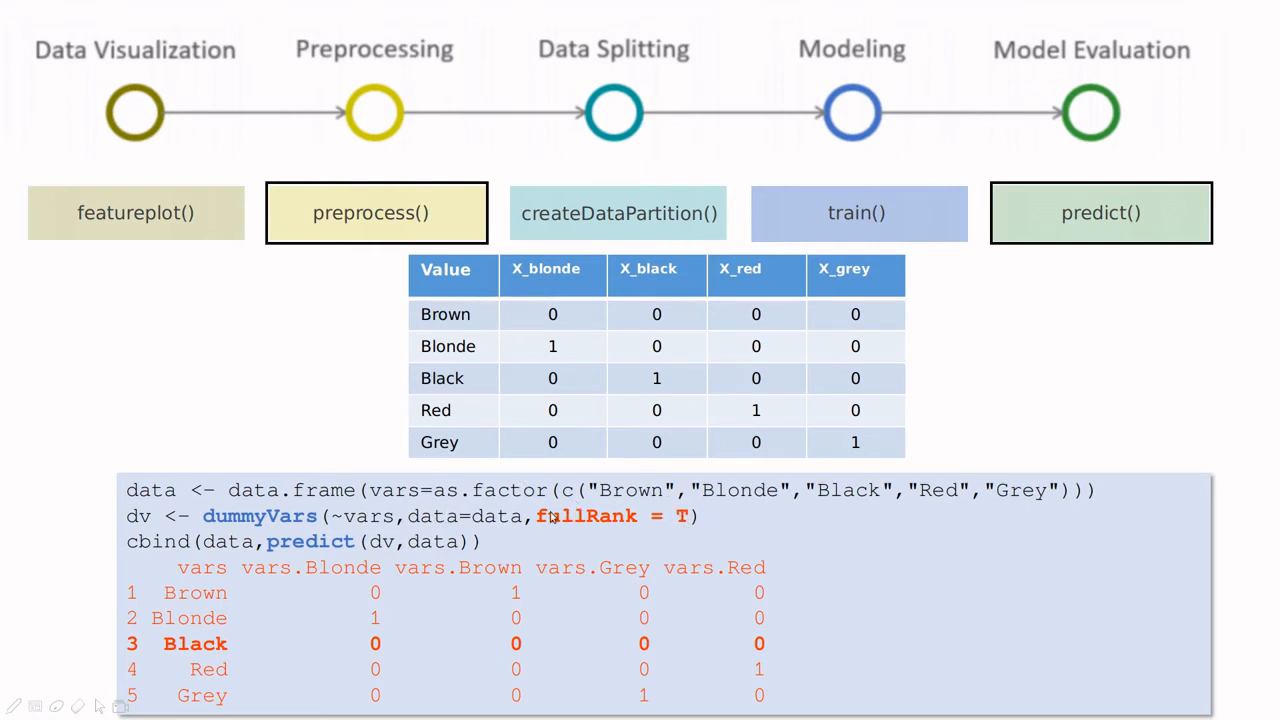
mouse_move(252, 632)
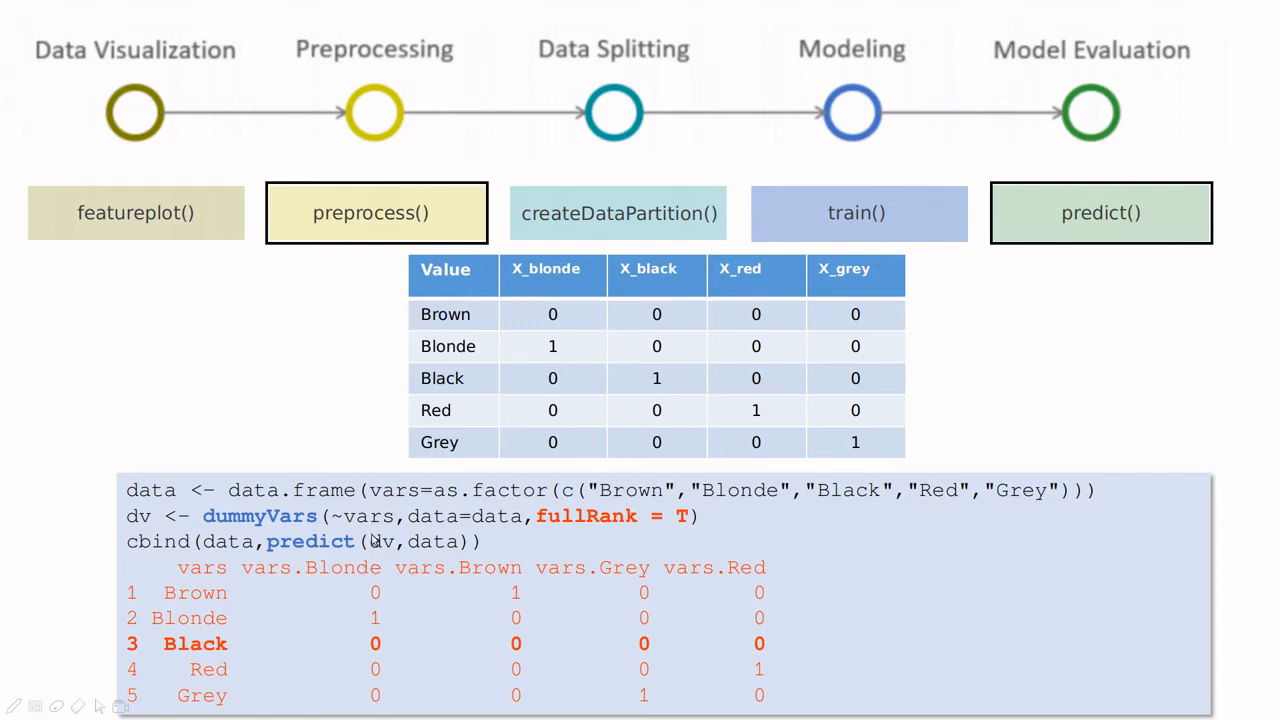
mouse_move(182, 662)
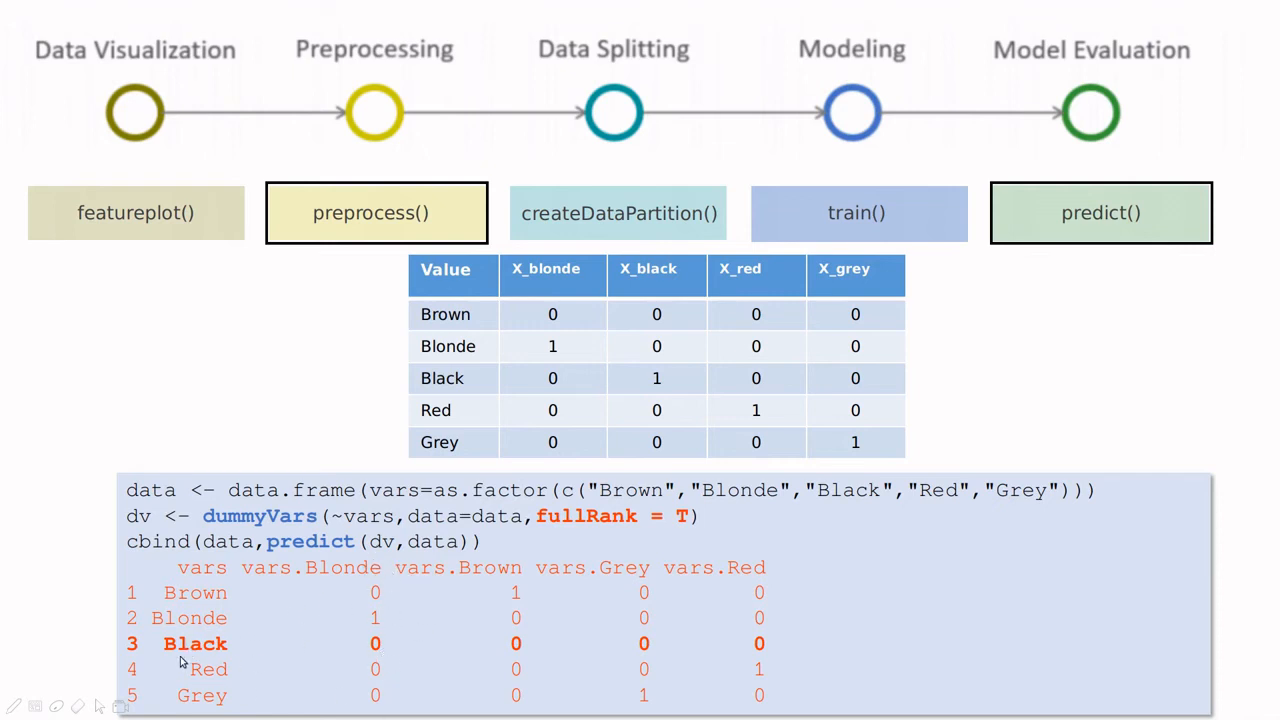
mouse_move(576, 652)
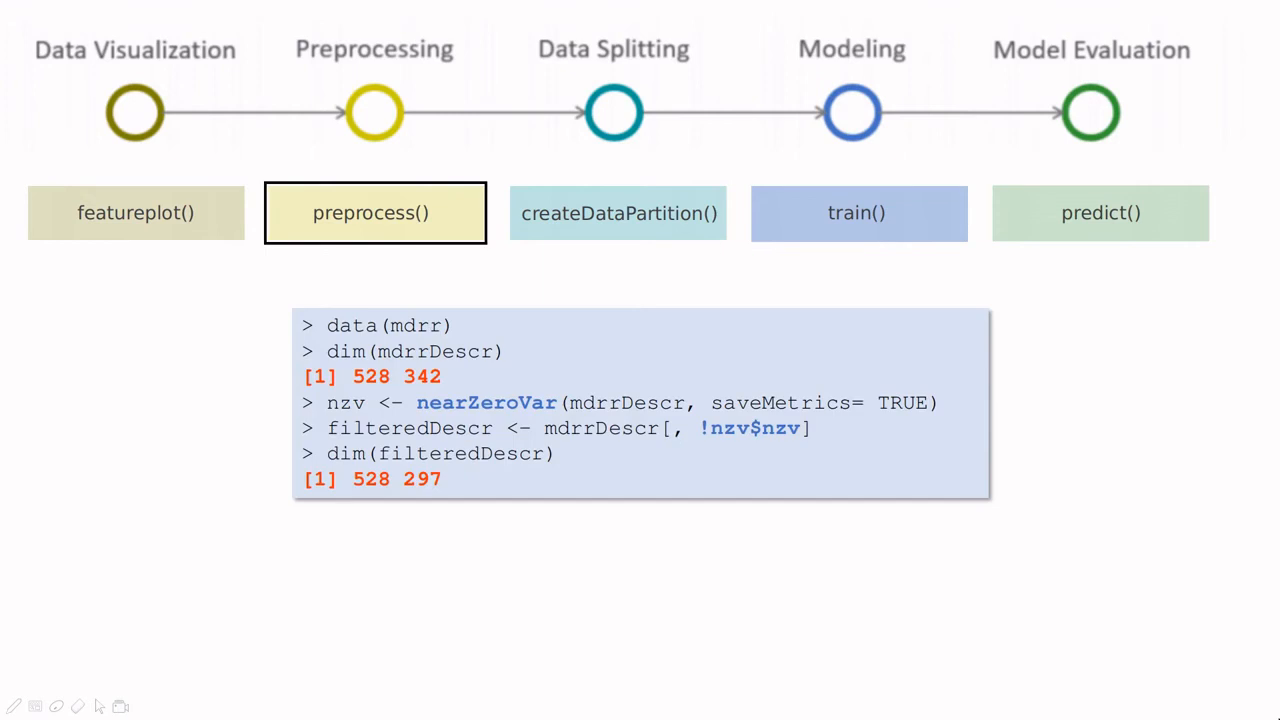
mouse_move(572, 436)
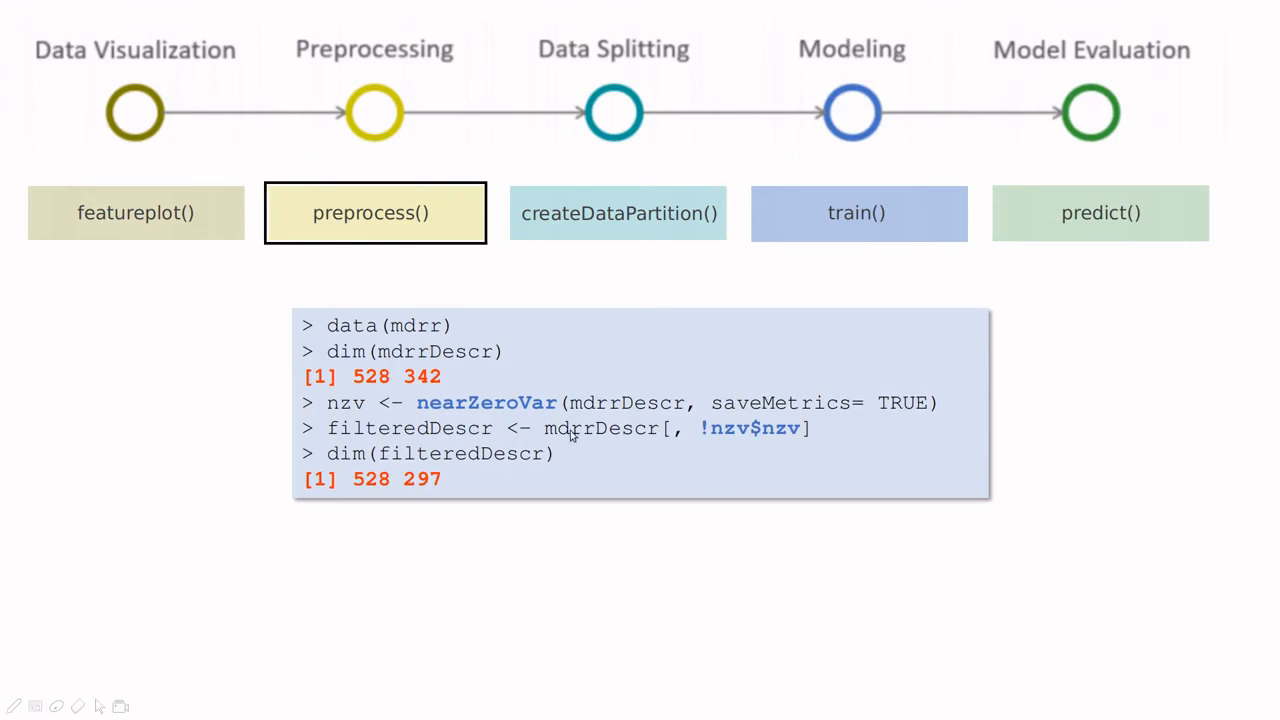
mouse_move(496, 364)
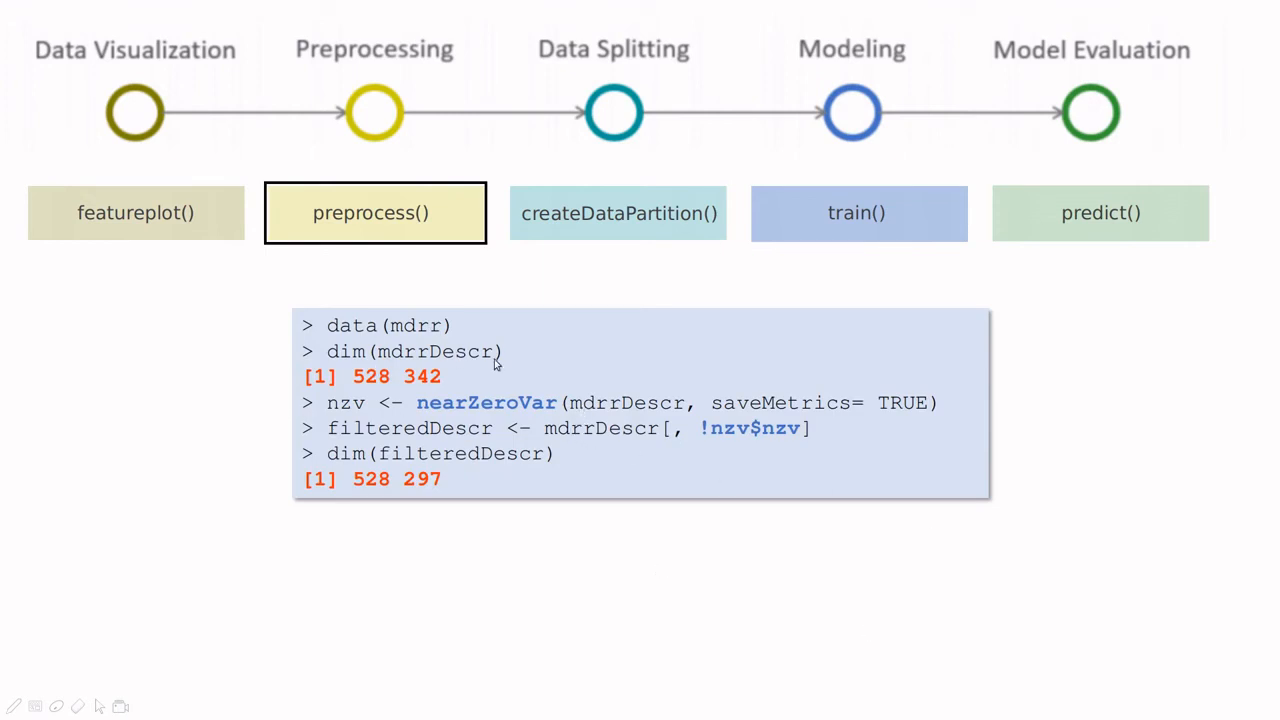
mouse_move(384, 332)
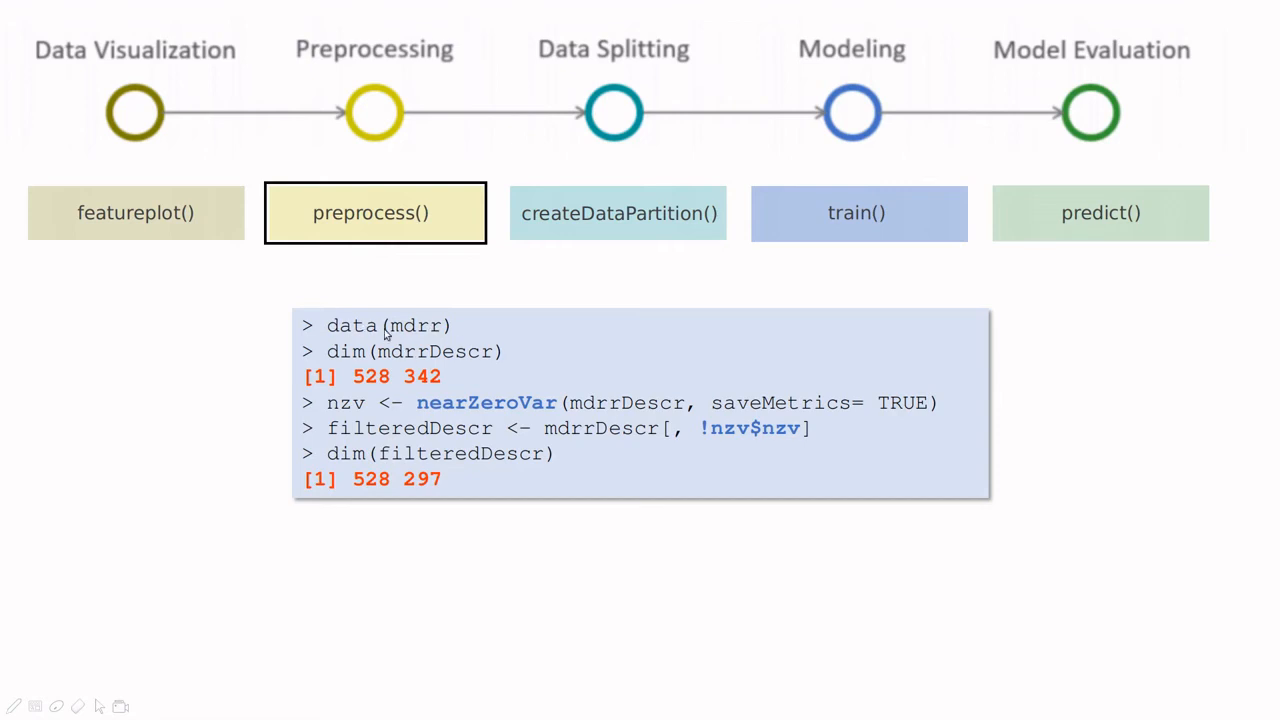
mouse_move(408, 382)
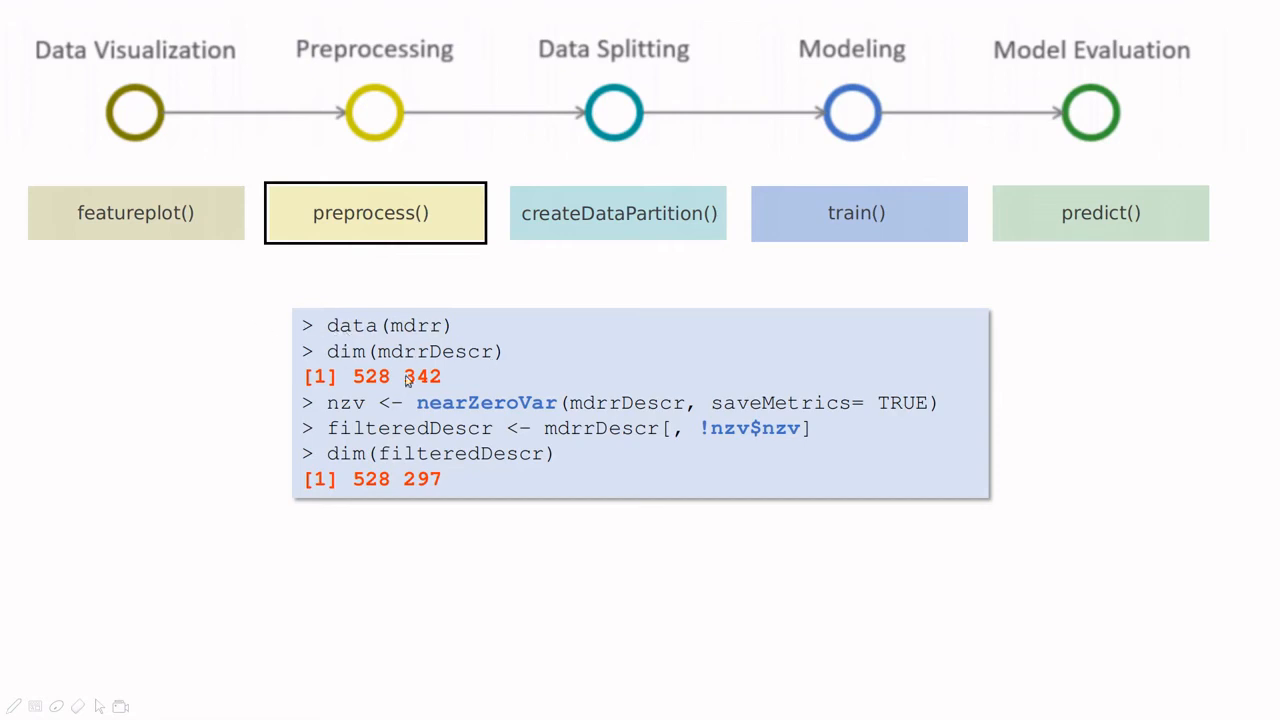
mouse_move(484, 396)
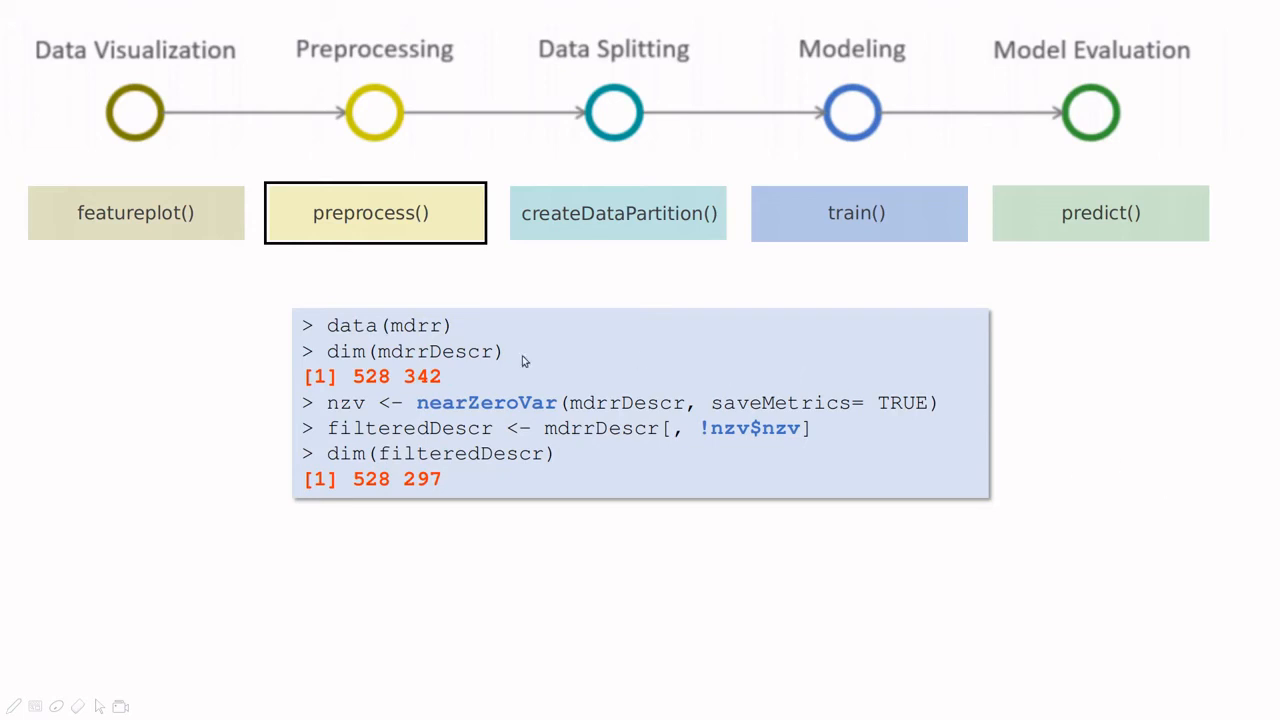
mouse_move(528, 408)
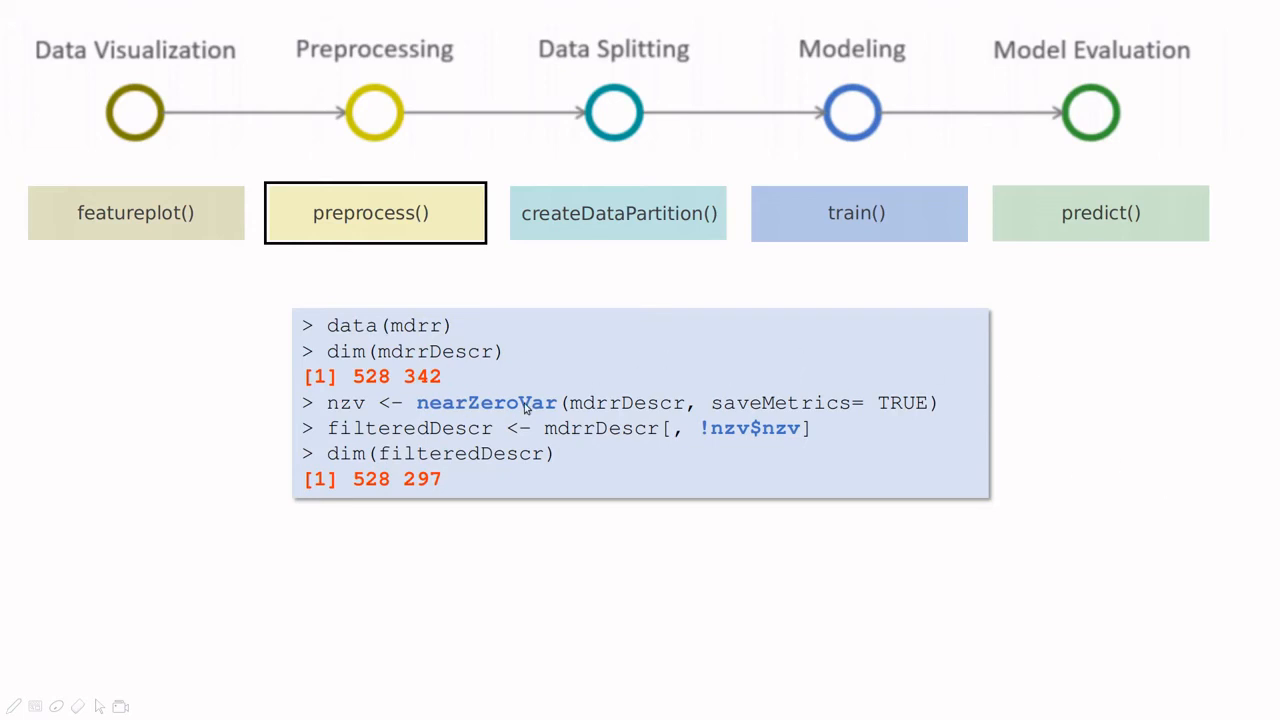
mouse_move(584, 408)
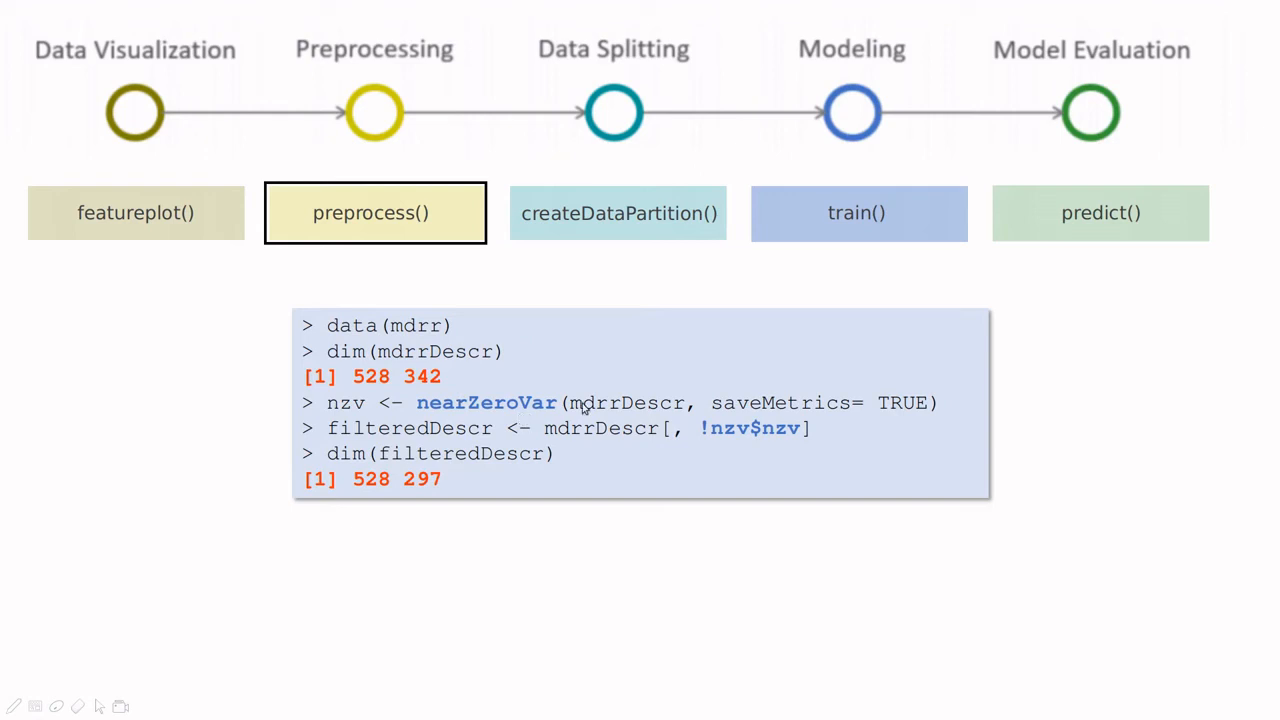
mouse_move(804, 358)
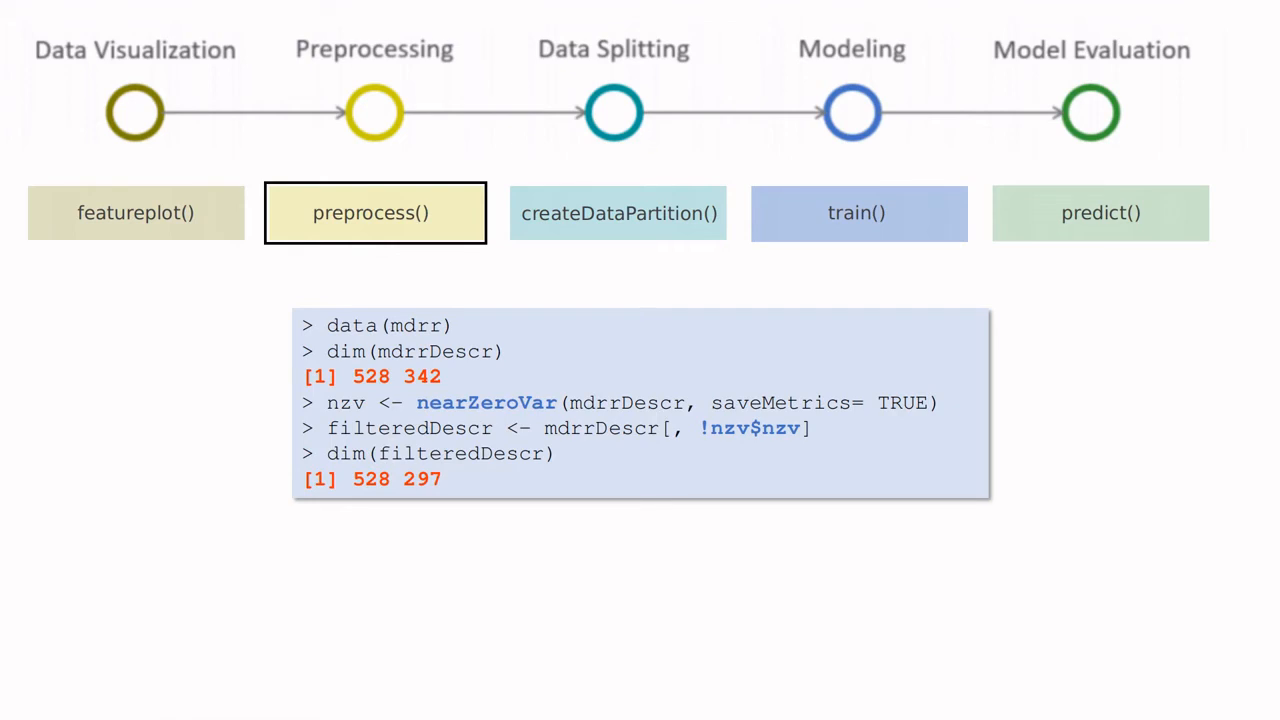
mouse_move(348, 400)
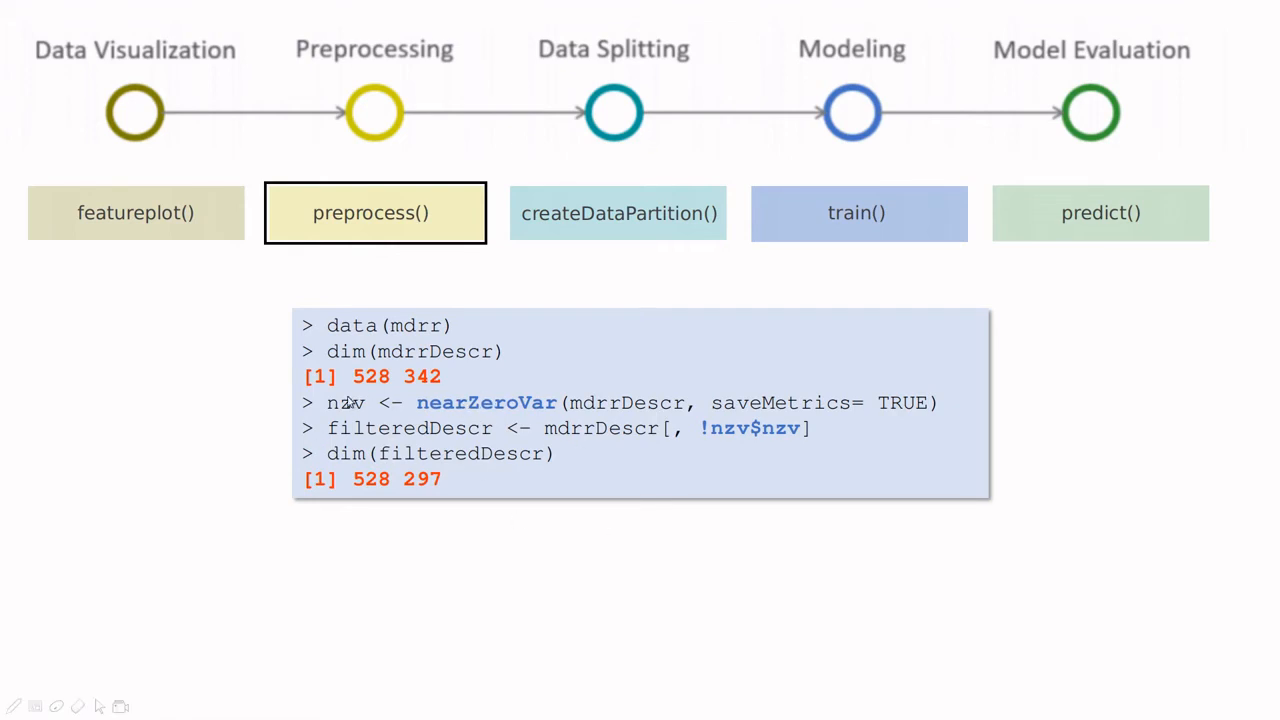
mouse_move(488, 464)
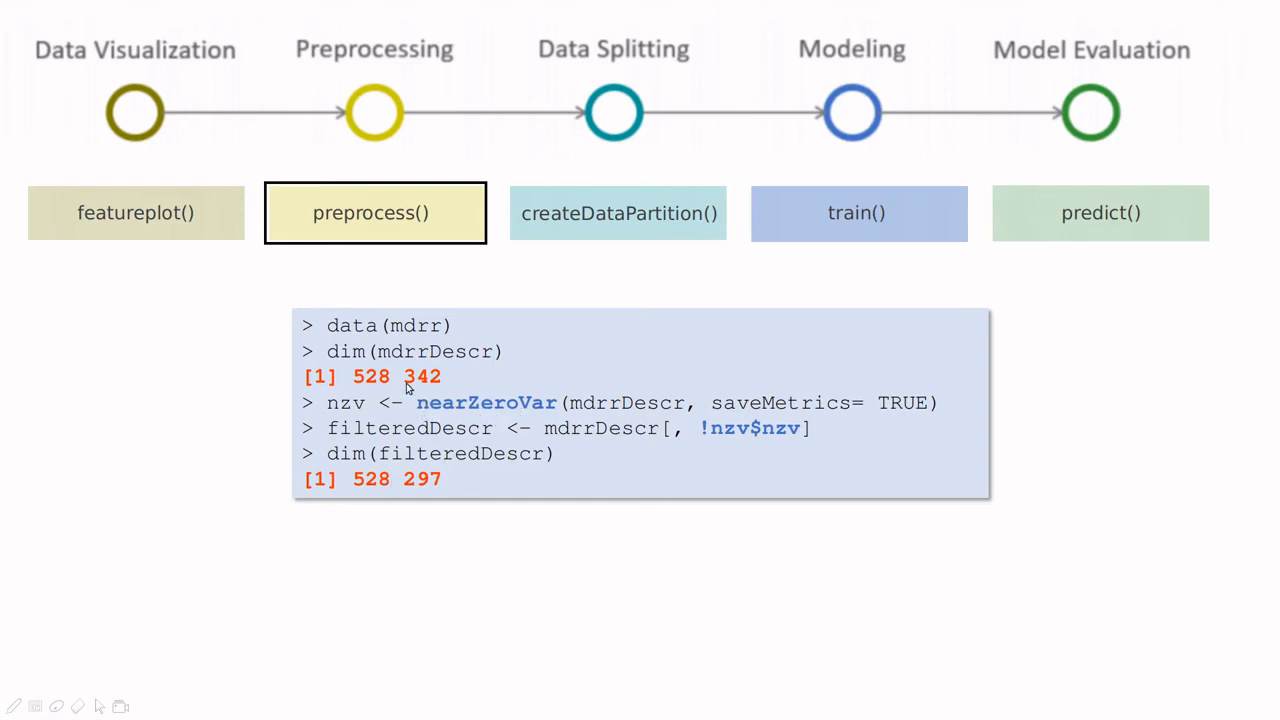
mouse_move(658, 532)
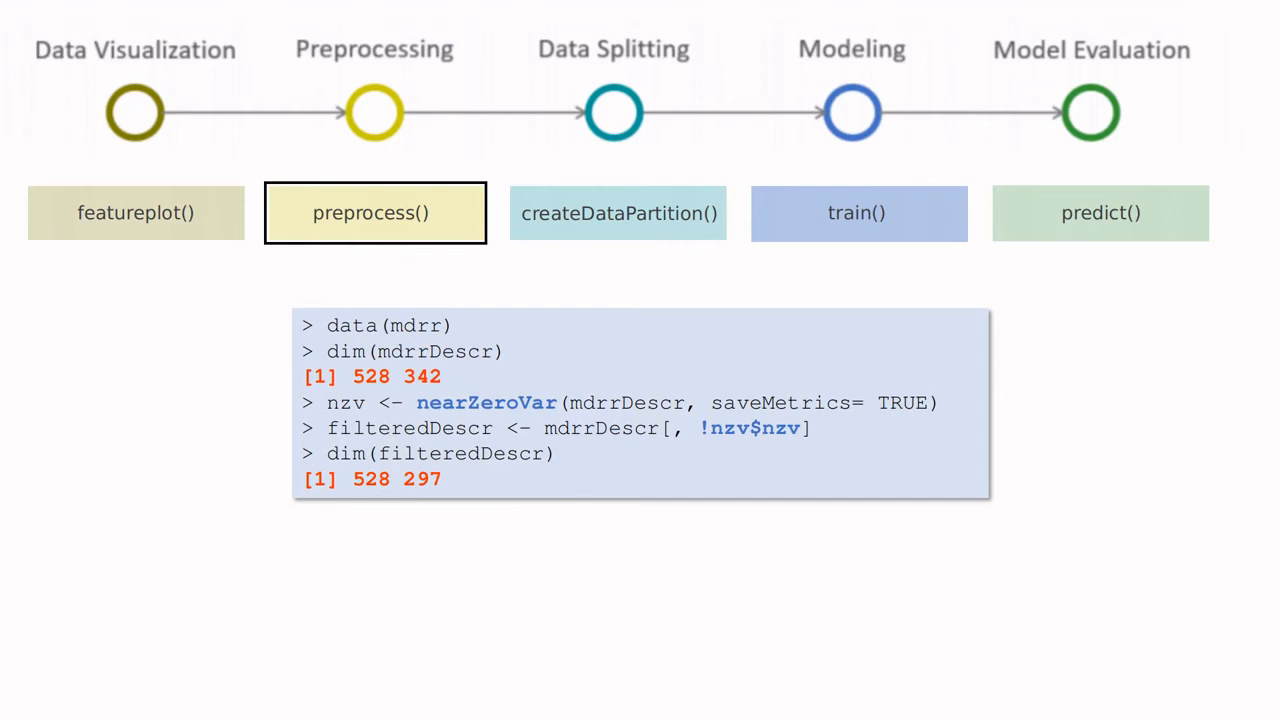
Show the Data Splitting slide with createDataPartition giving 7501 training and 2499 testing rows.
click(618, 212)
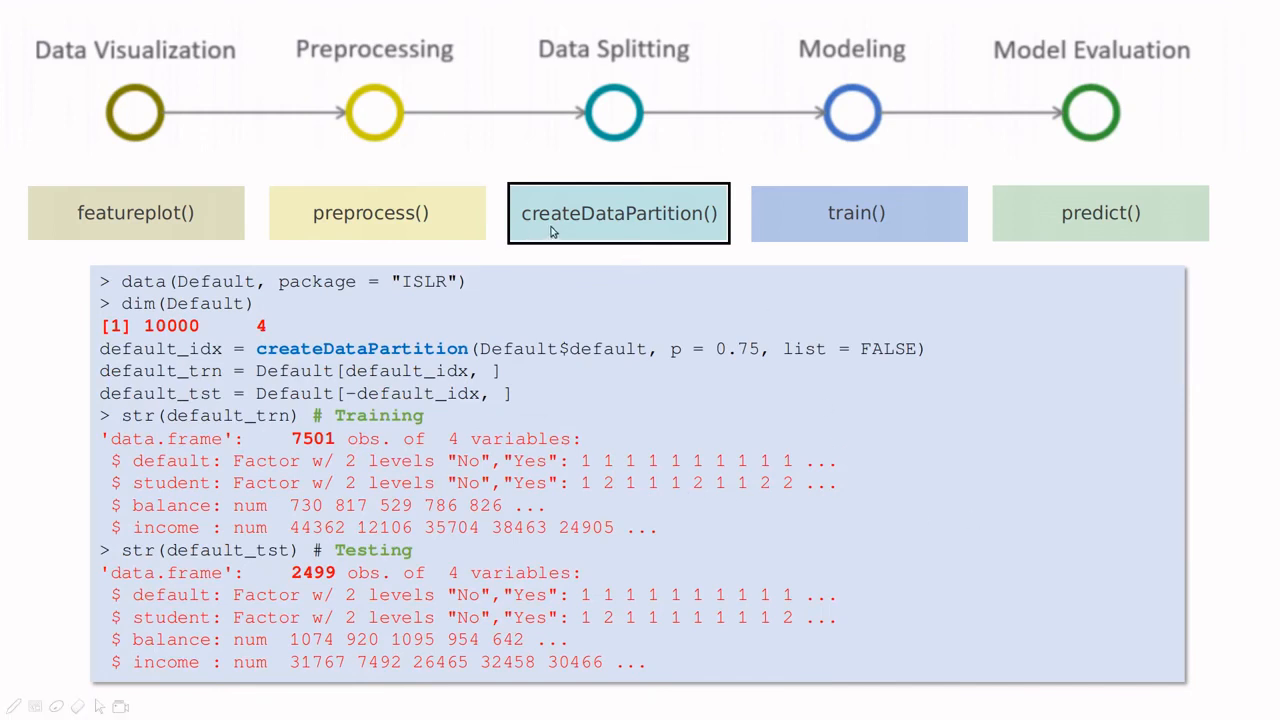
mouse_move(588, 228)
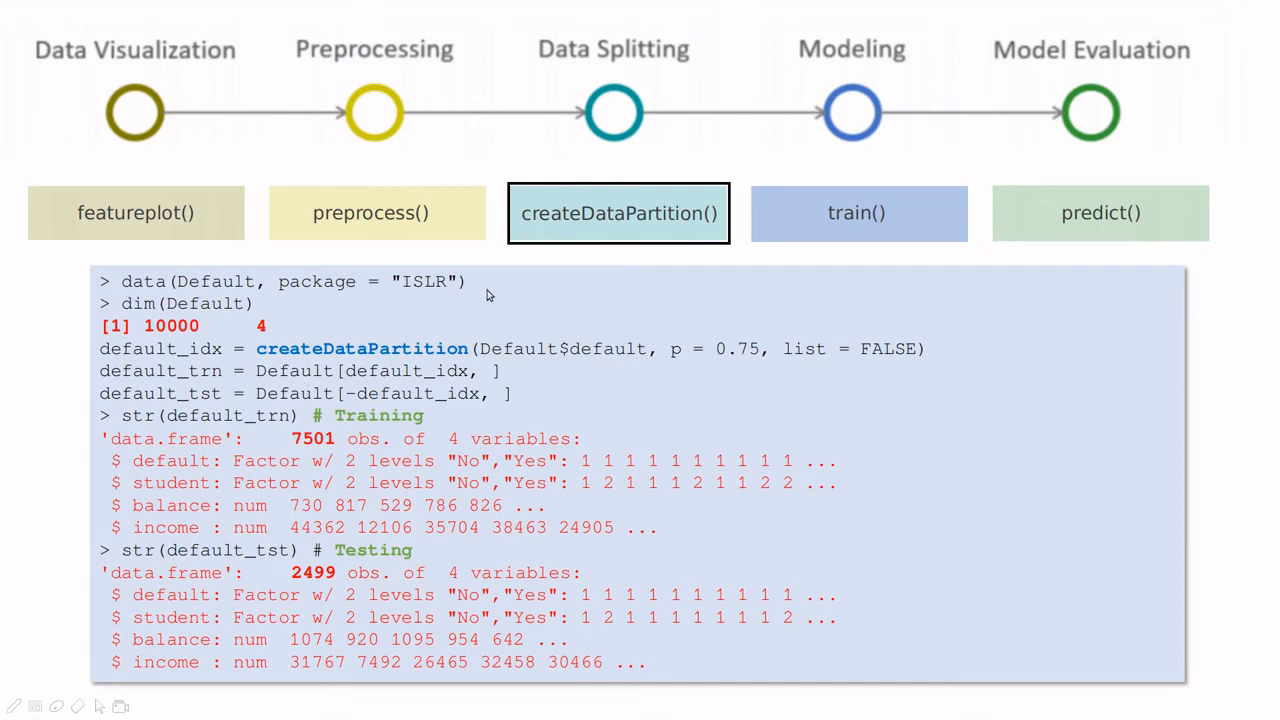
mouse_move(428, 294)
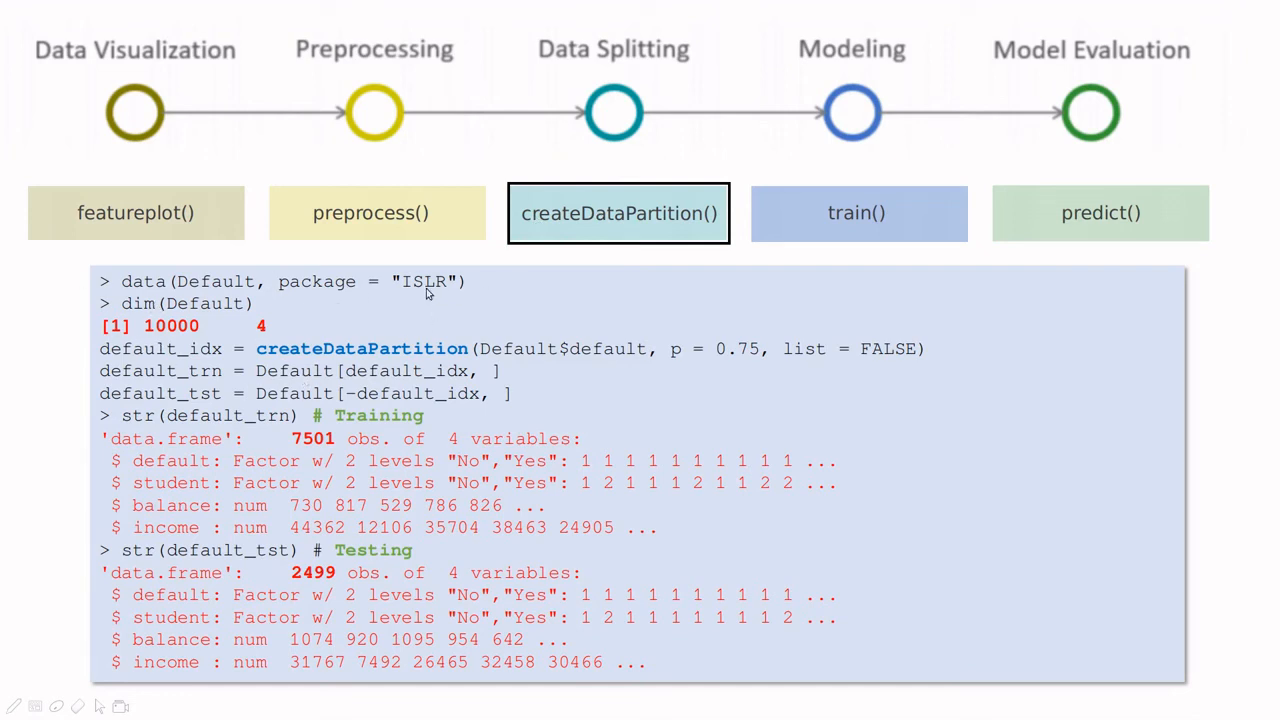
mouse_move(202, 328)
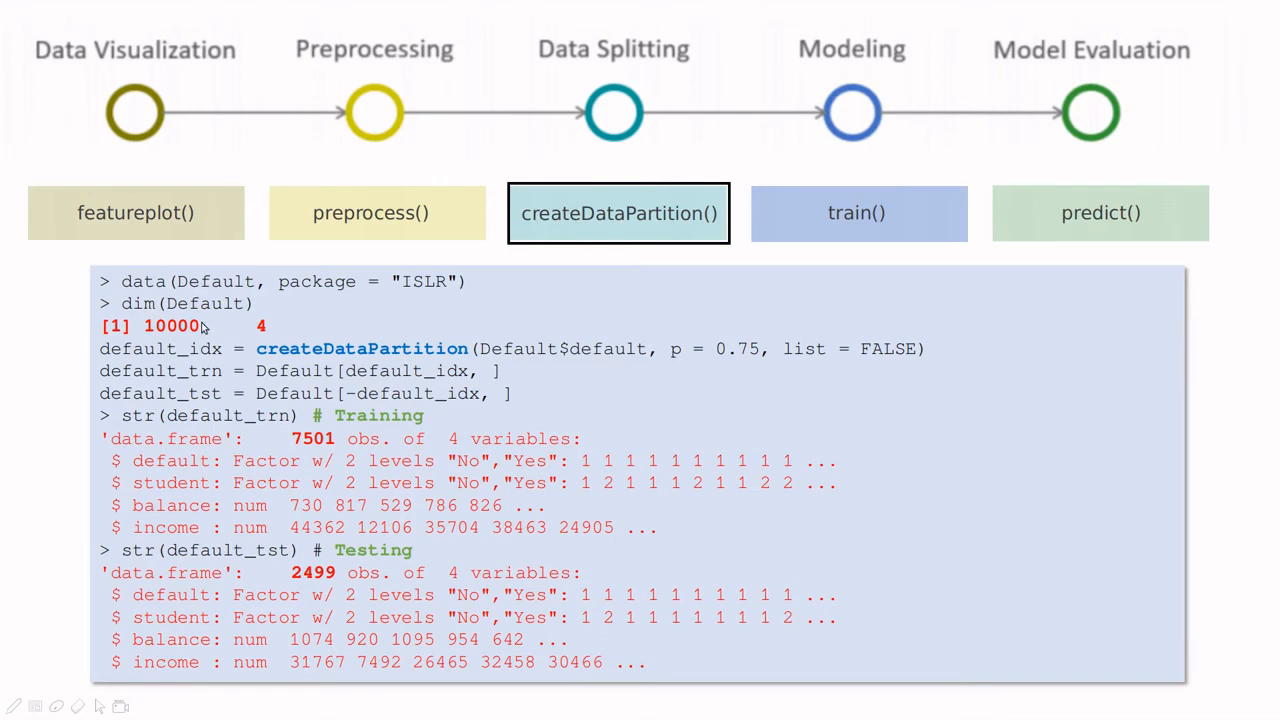
mouse_move(156, 338)
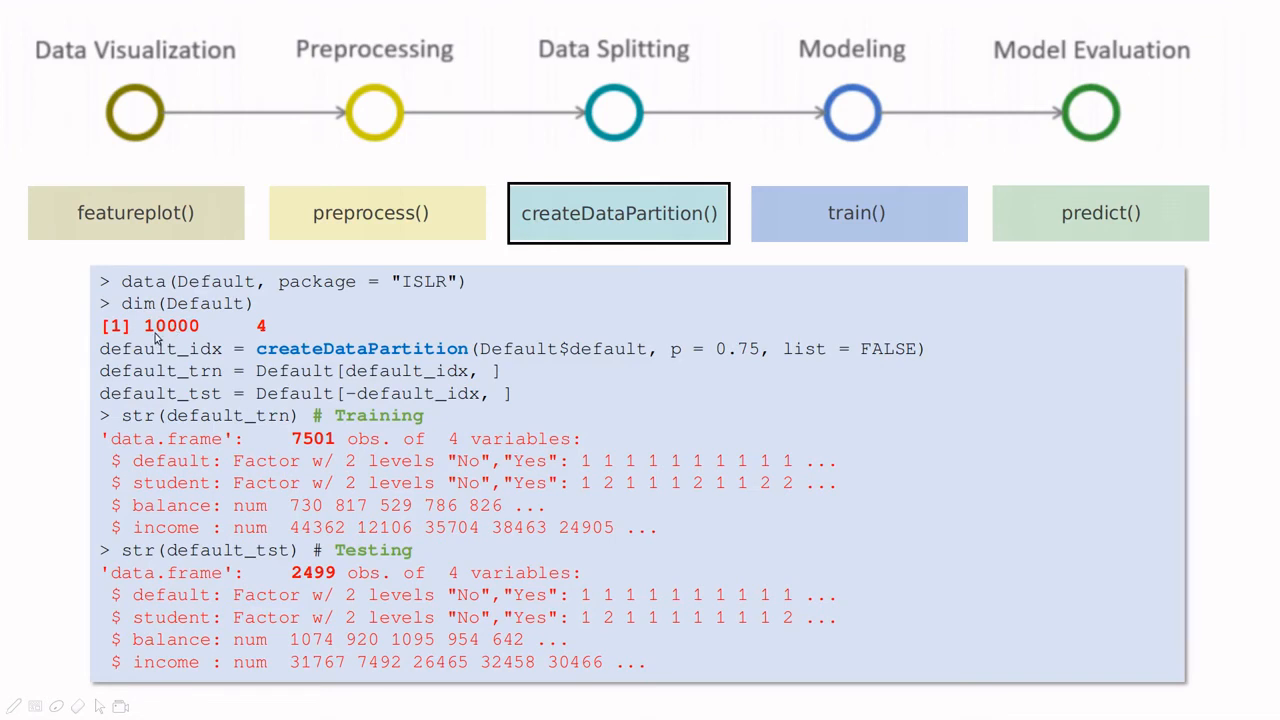
mouse_move(316, 358)
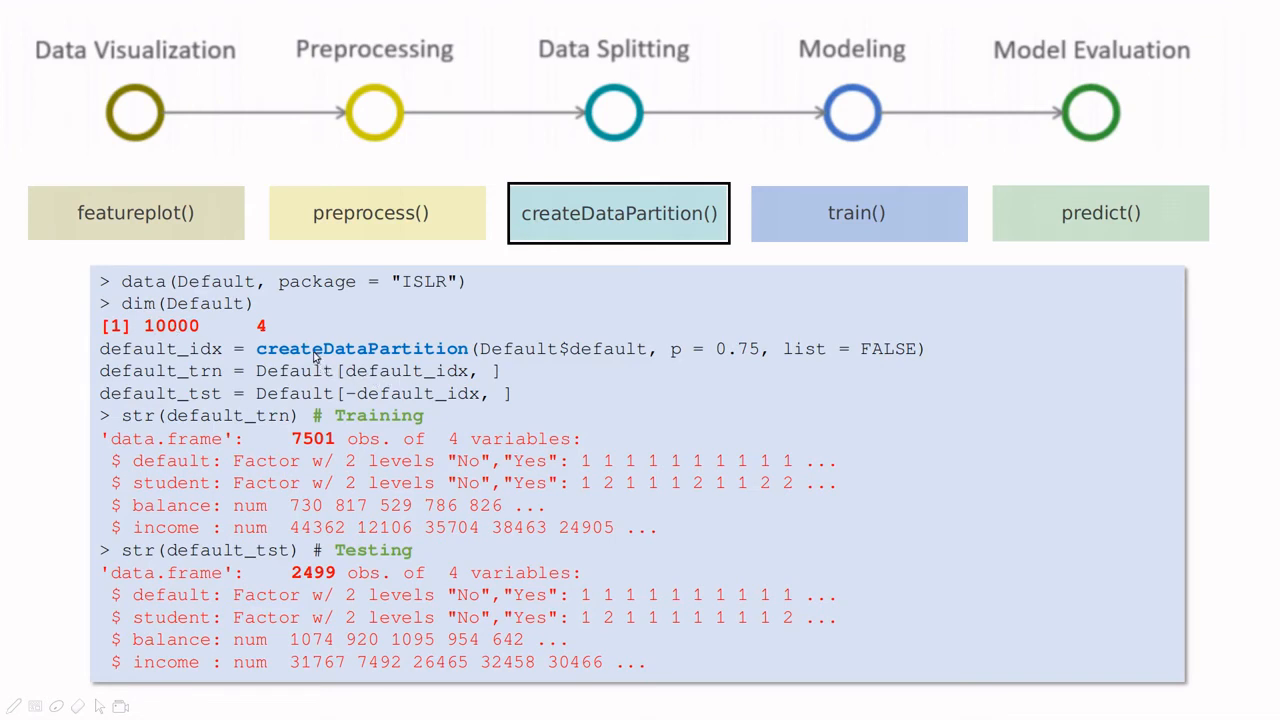
mouse_move(298, 360)
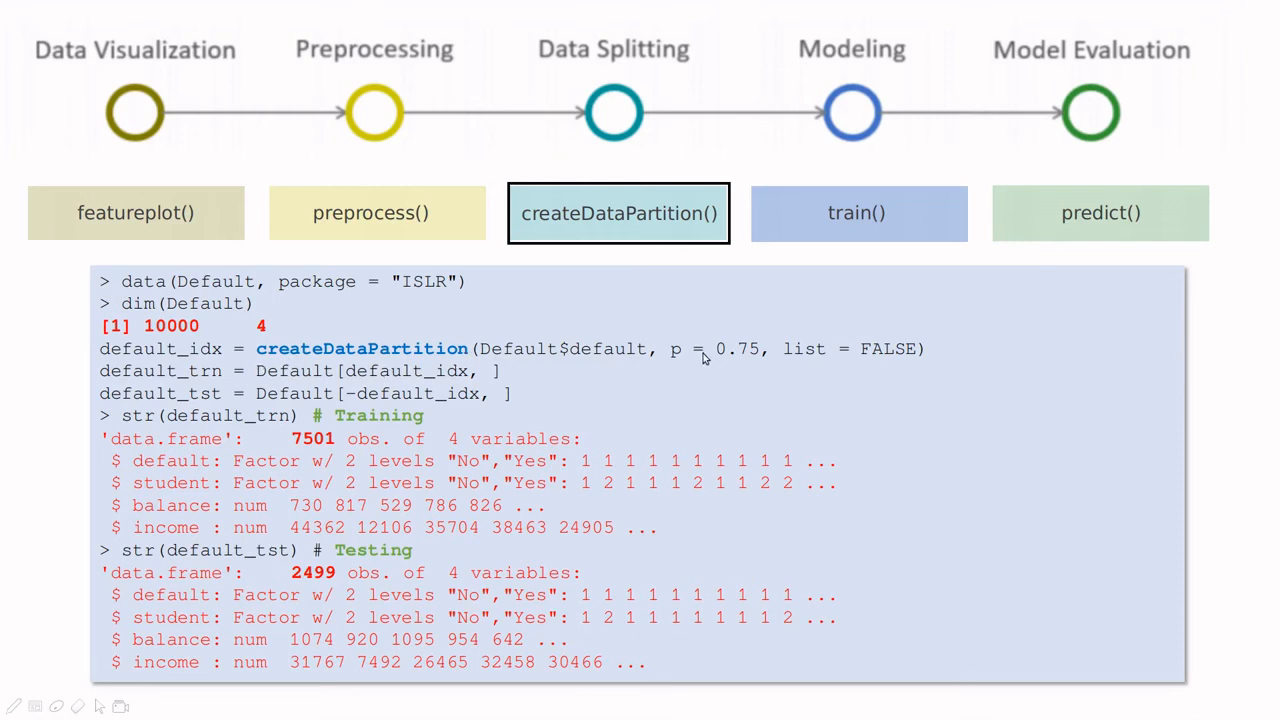
mouse_move(744, 360)
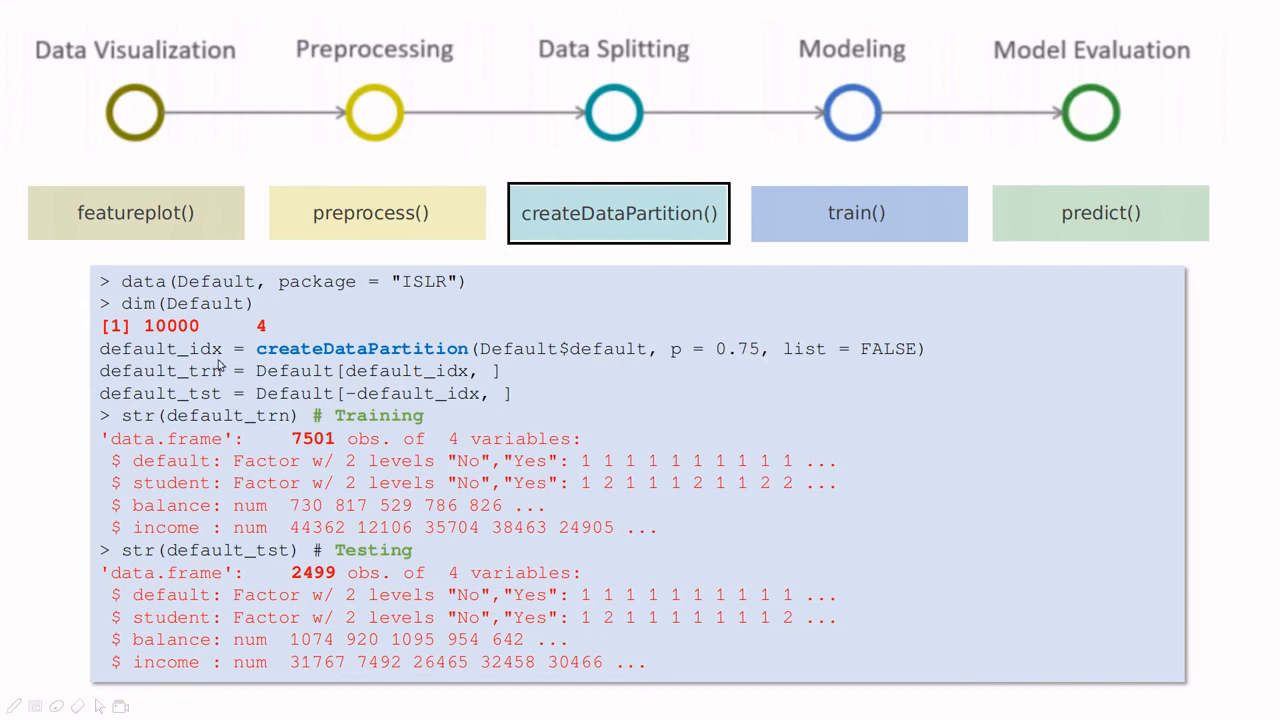
mouse_move(292, 460)
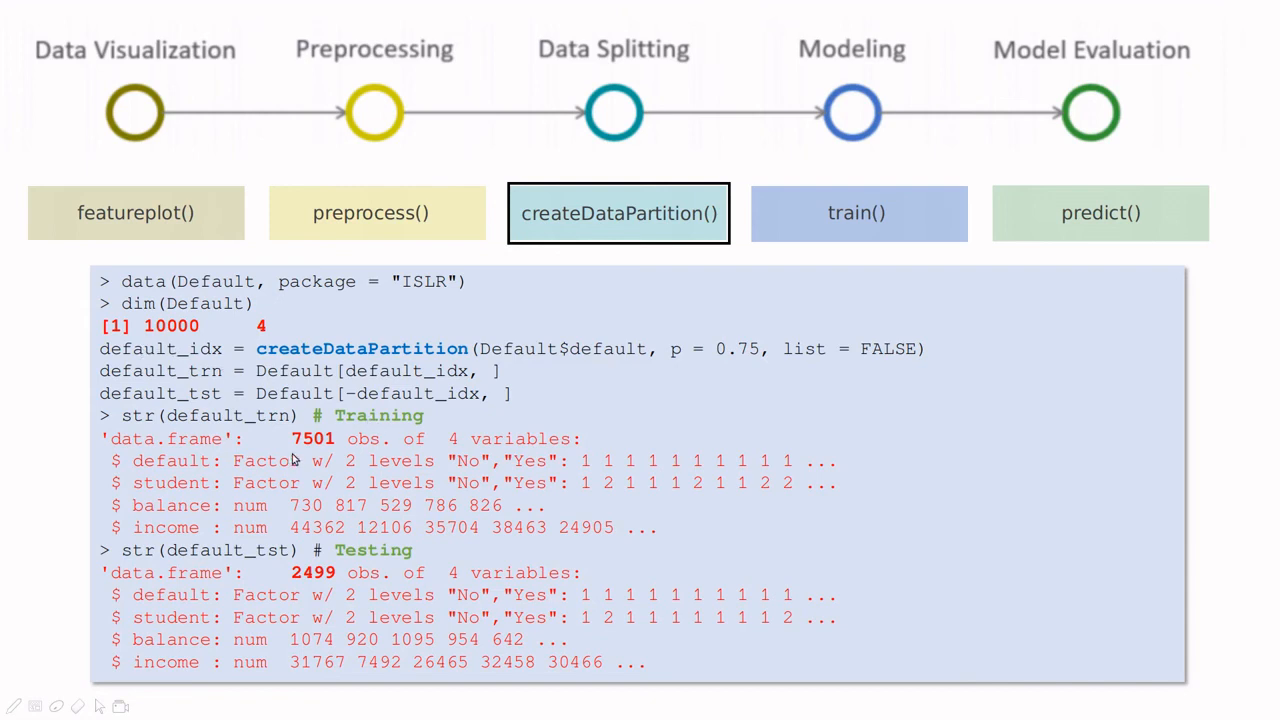
mouse_move(316, 452)
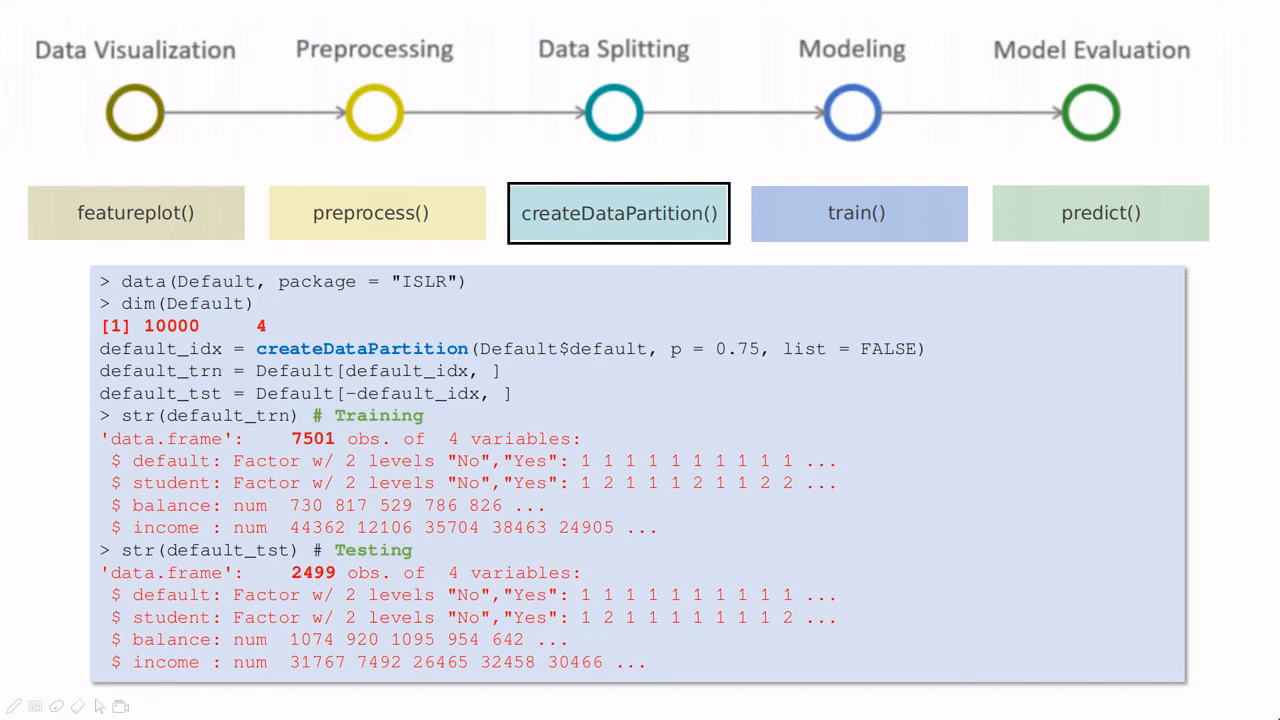
Show the Modeling slide where train fits logistic and knn models with confusion tables.
click(858, 212)
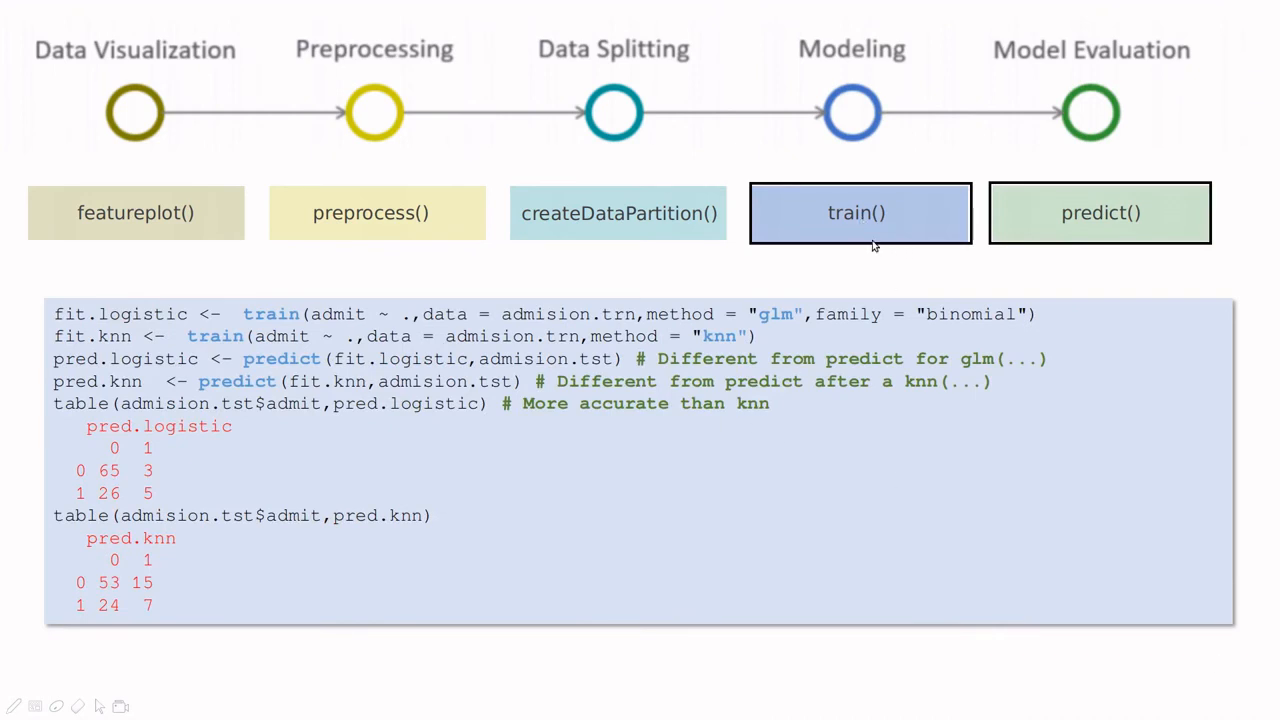
mouse_move(930, 228)
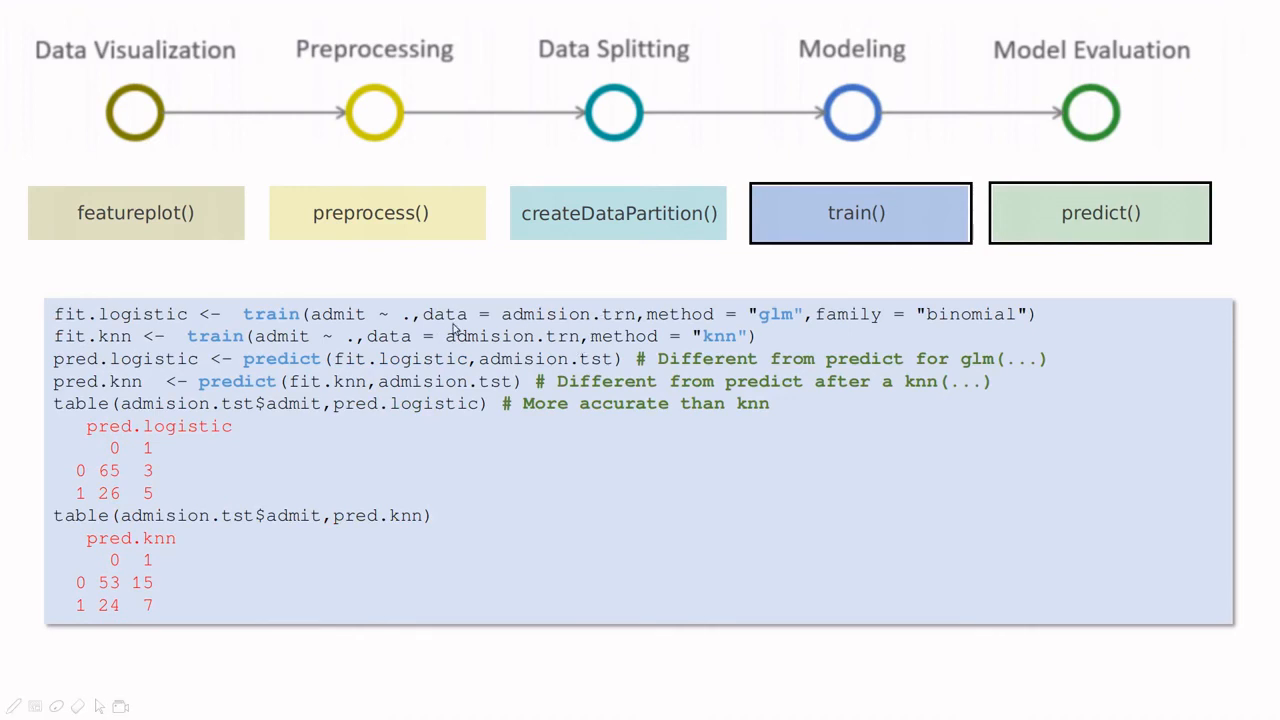
mouse_move(776, 326)
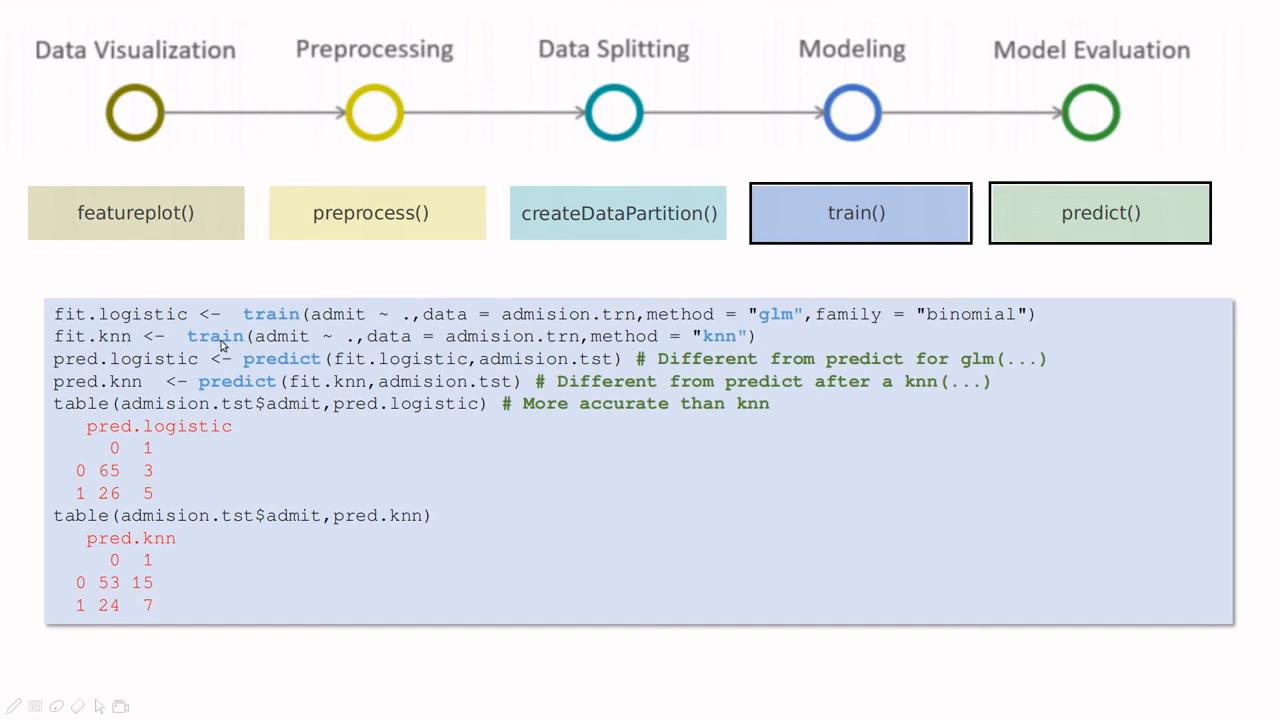
mouse_move(858, 320)
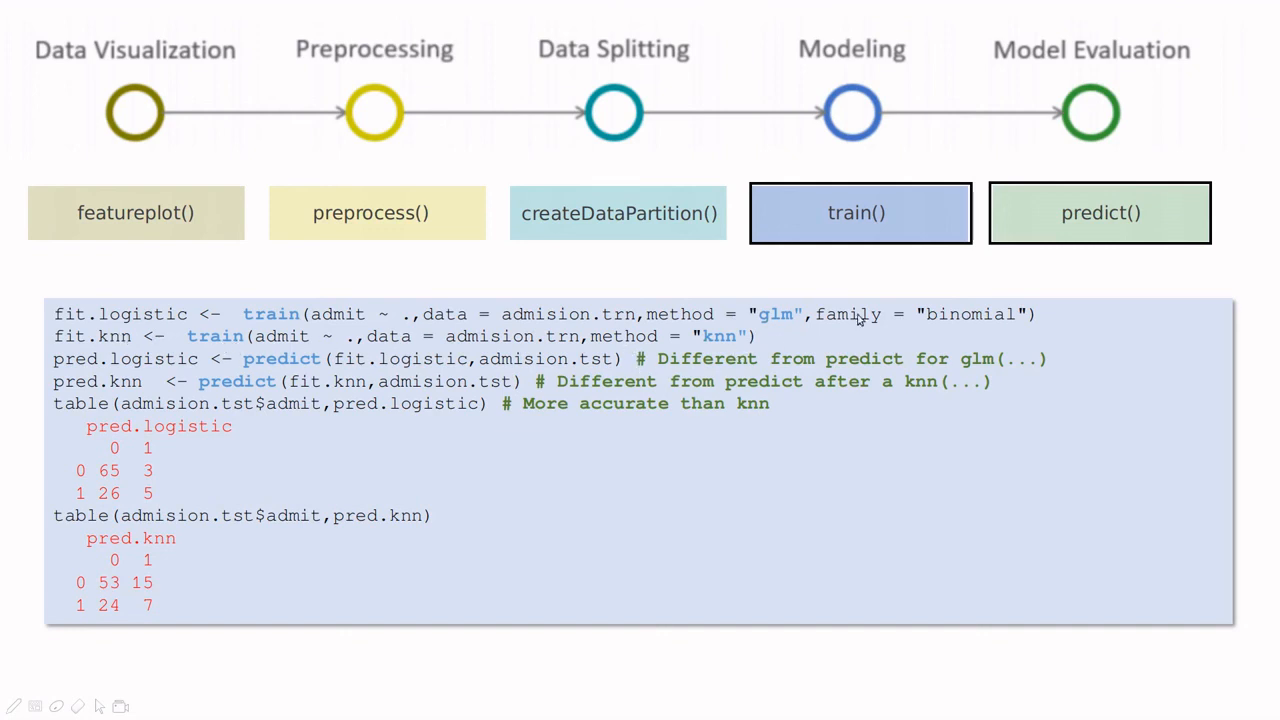
mouse_move(984, 344)
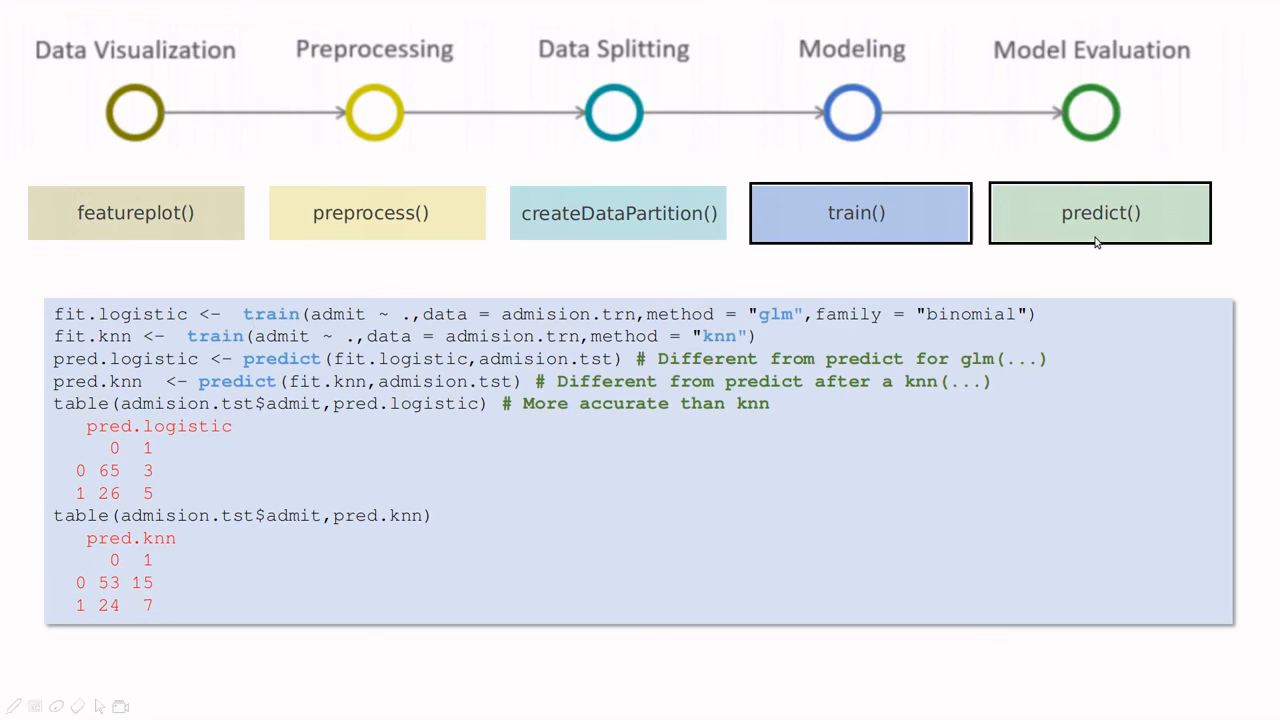
mouse_move(1092, 248)
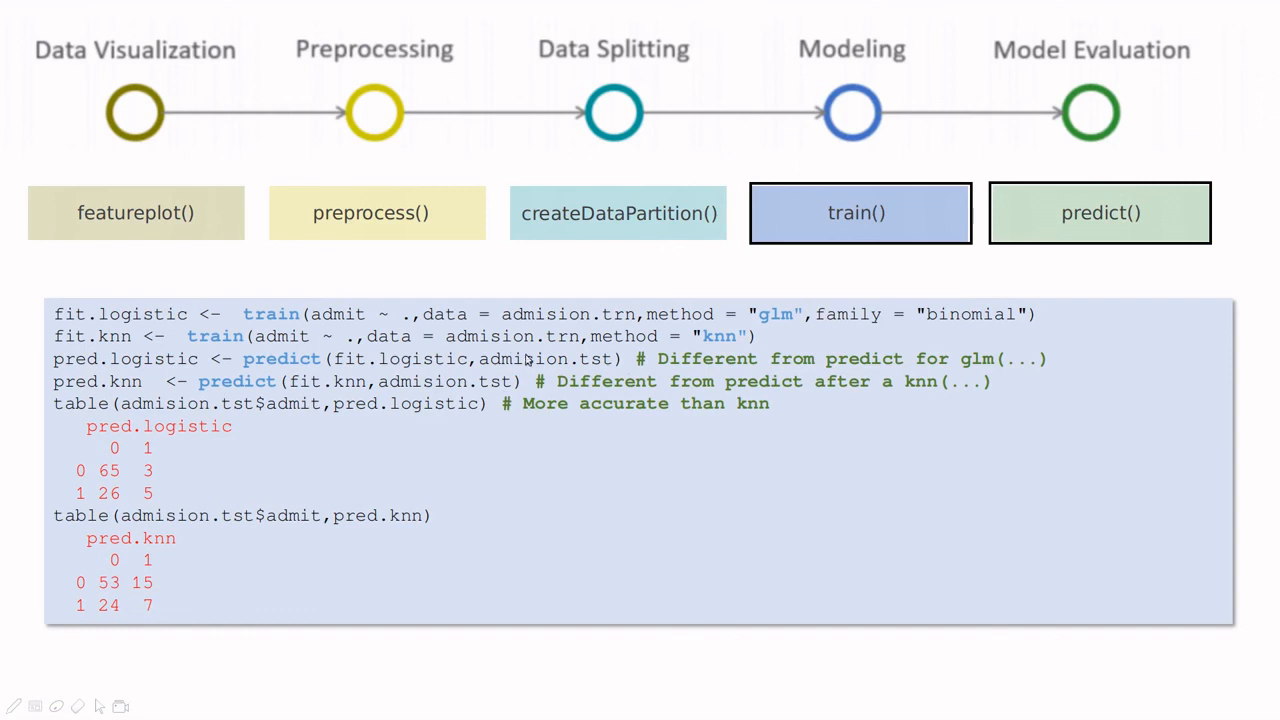
mouse_move(600, 368)
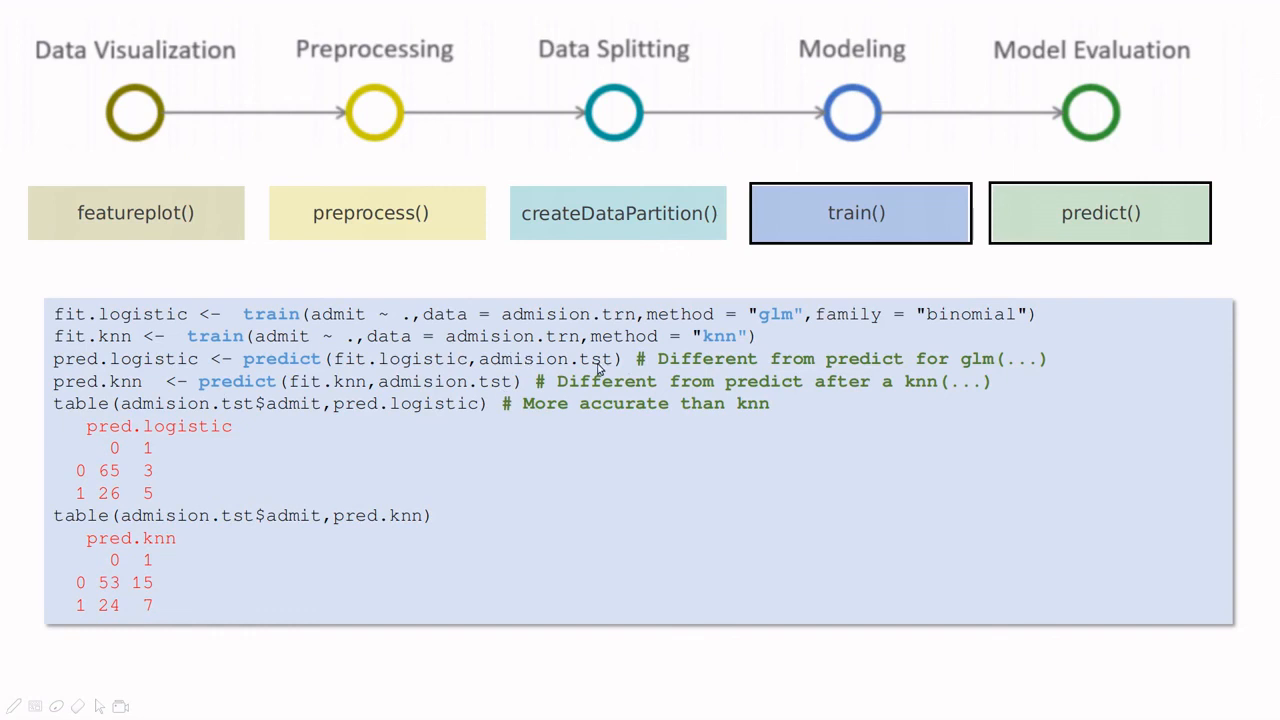
mouse_move(220, 514)
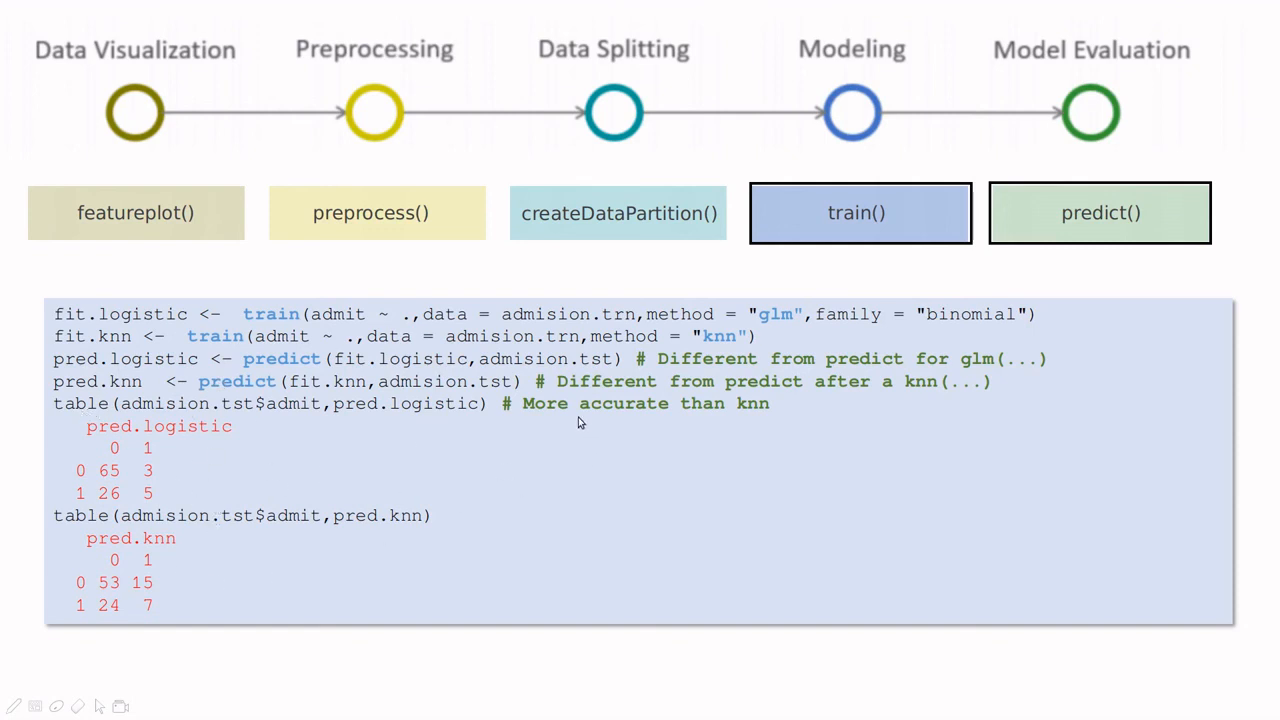
mouse_move(276, 452)
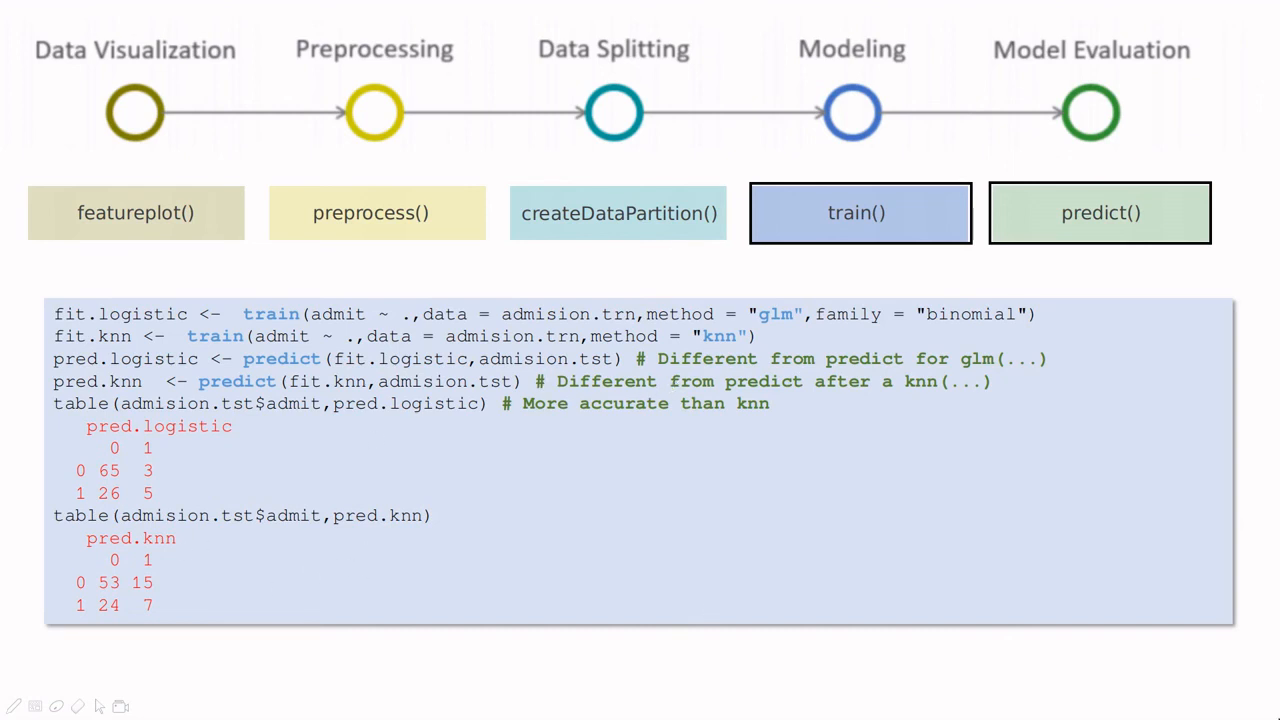
Advance to the resamples slide with the accuracy and kappa dotplot for LR versus KNN.
key(Right)
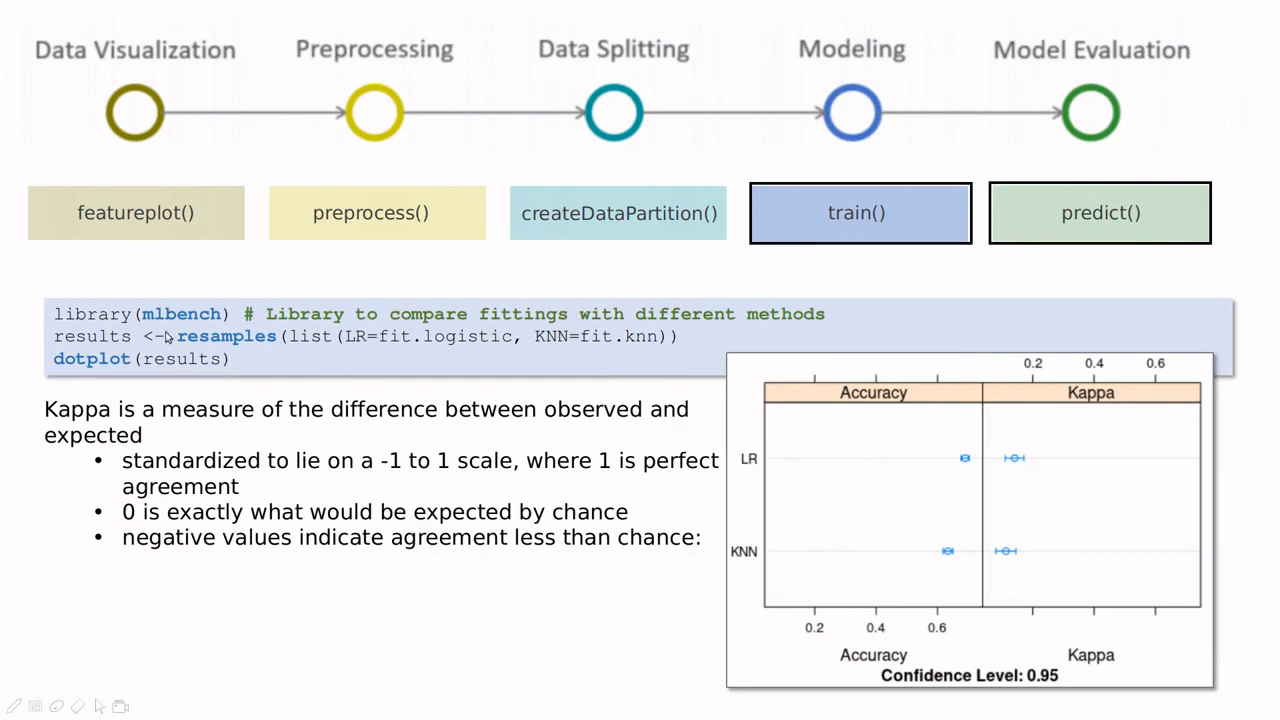
mouse_move(216, 374)
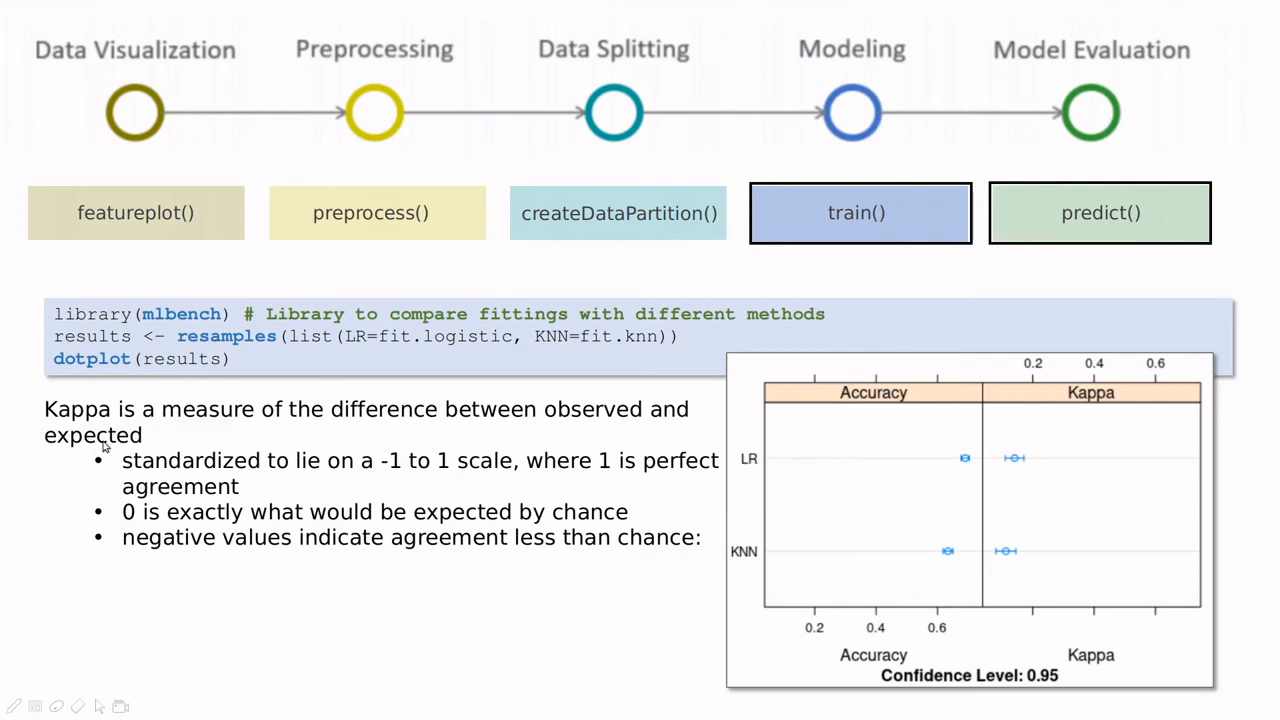
mouse_move(544, 508)
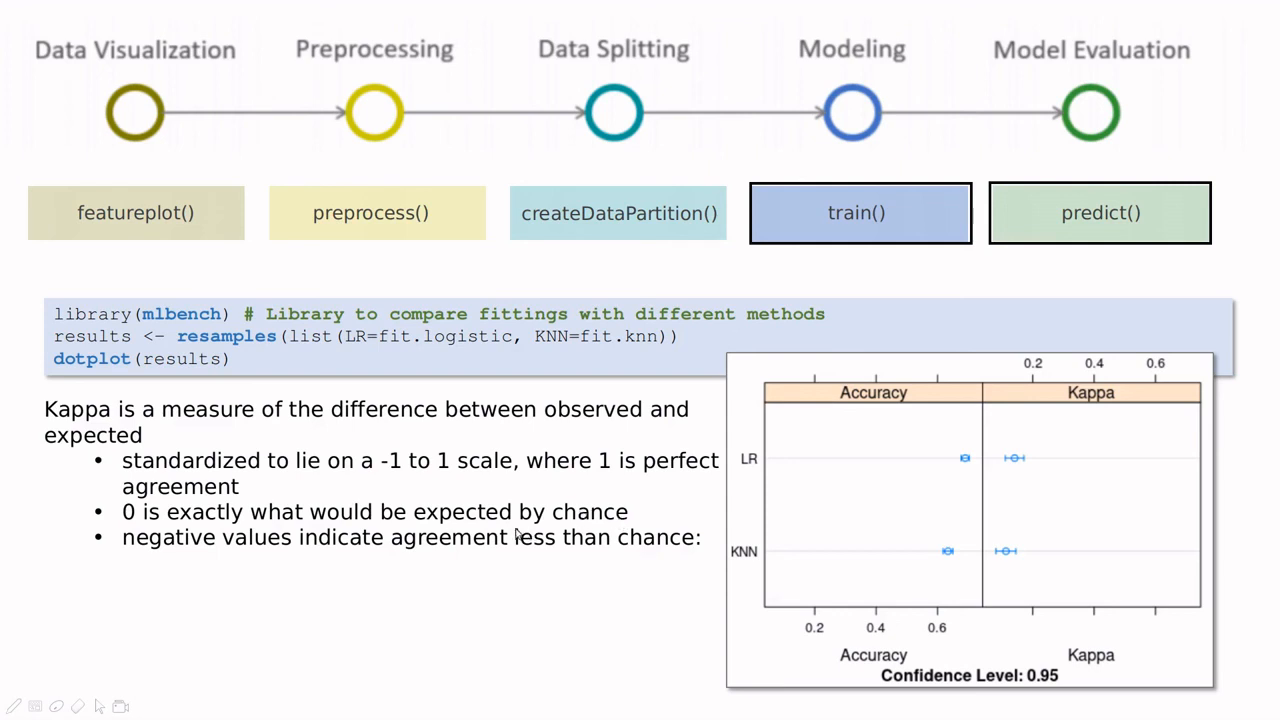
mouse_move(560, 524)
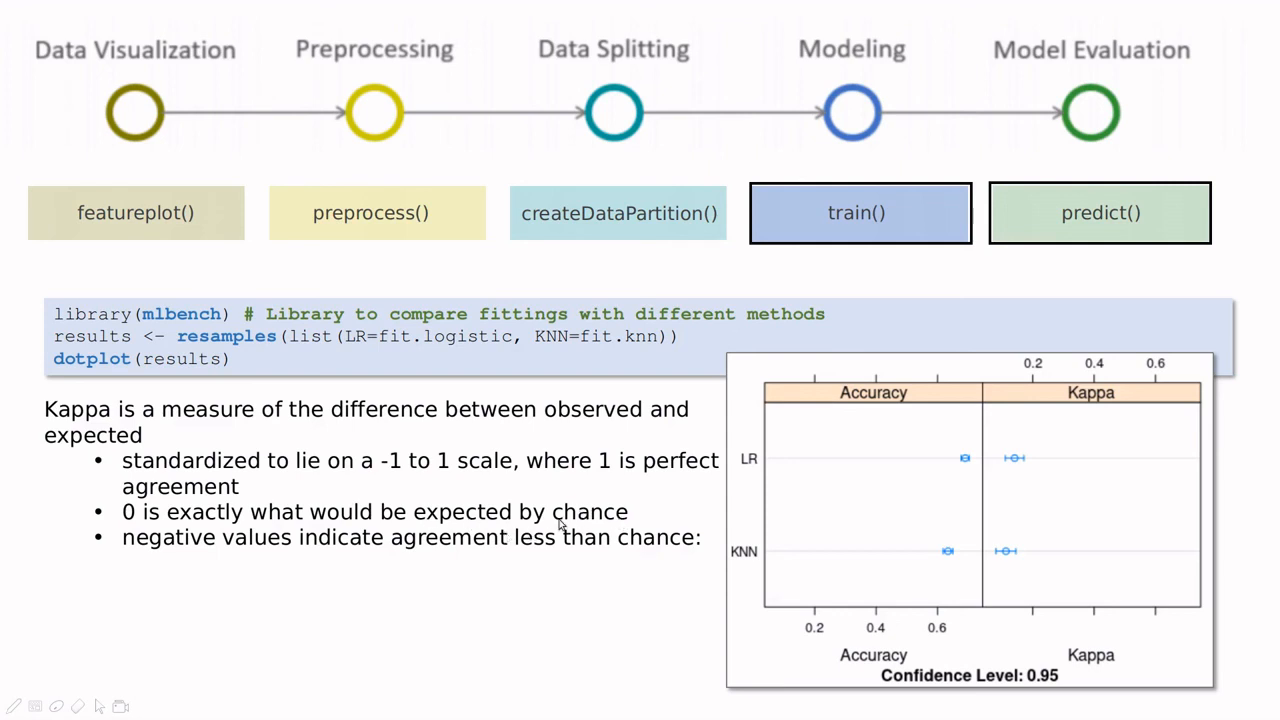